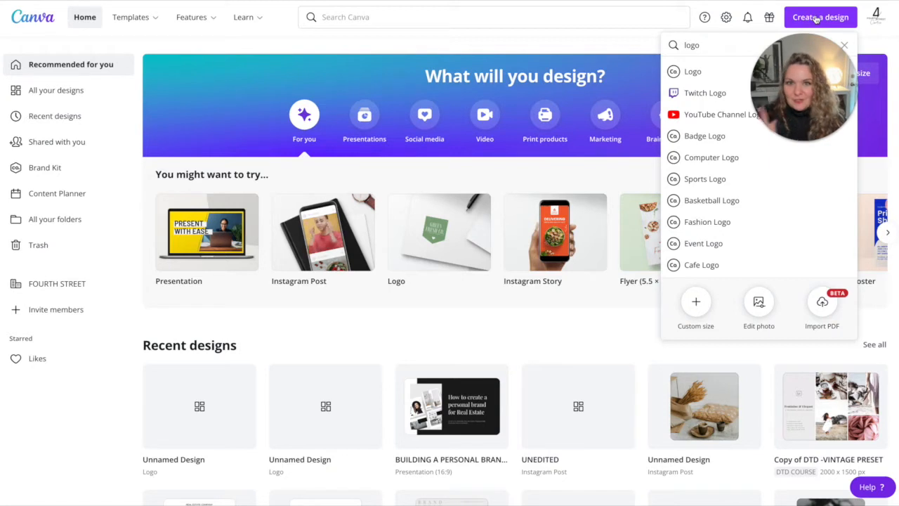
{"action": "mouse_move", "coordinate": [692, 72]}
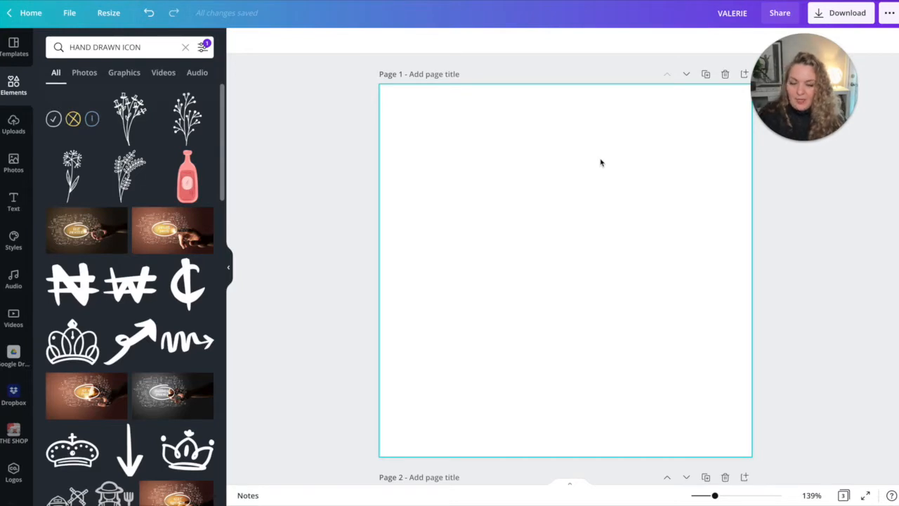
{"action": "mouse_move", "coordinate": [585, 153]}
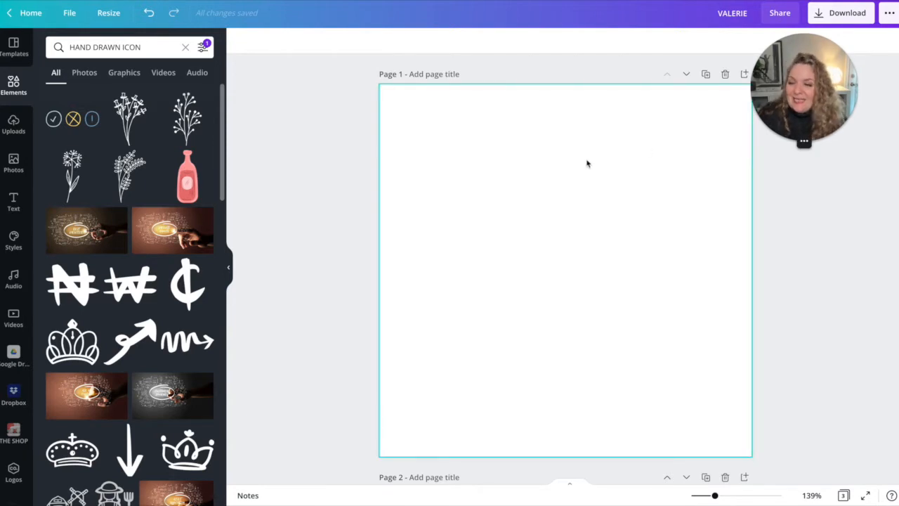
{"action": "mouse_move", "coordinate": [410, 266]}
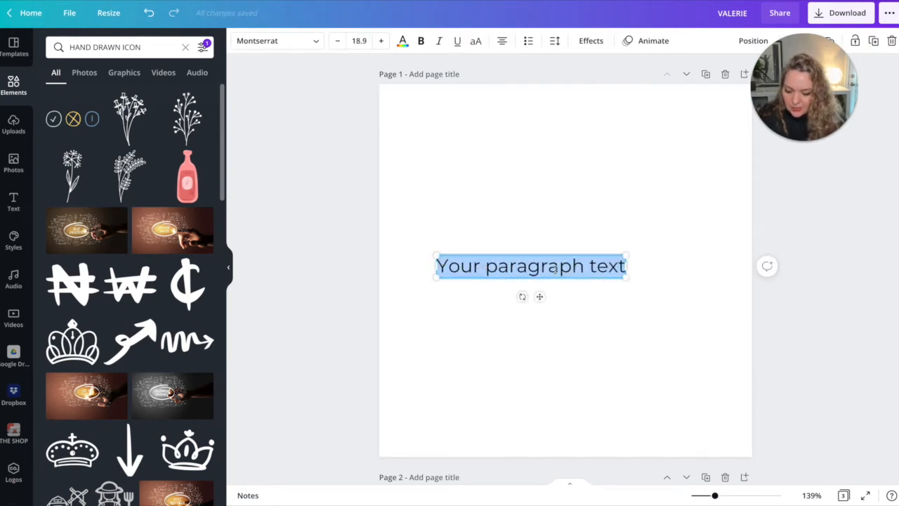
- Add a text box reading VALERIE and enlarge it near the page centre
{"action": "type", "text": "VALERIE"}
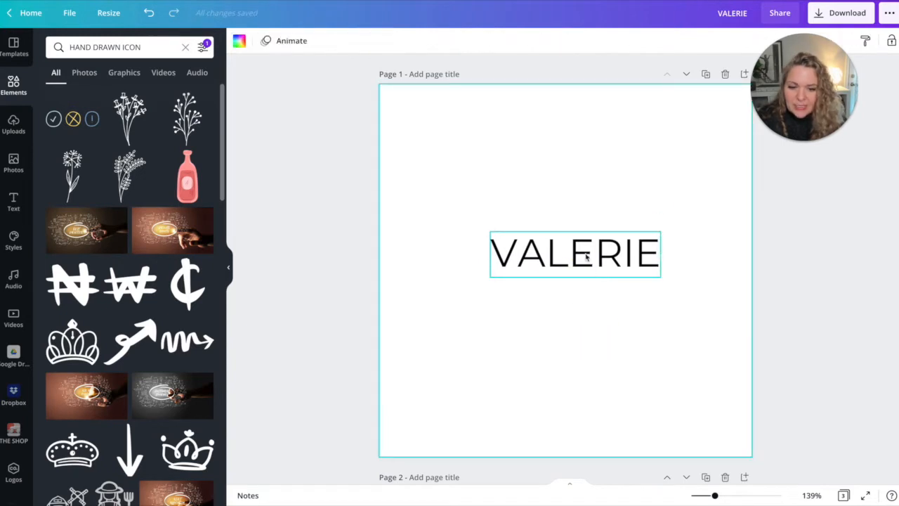
{"action": "left_click", "coordinate": [574, 253]}
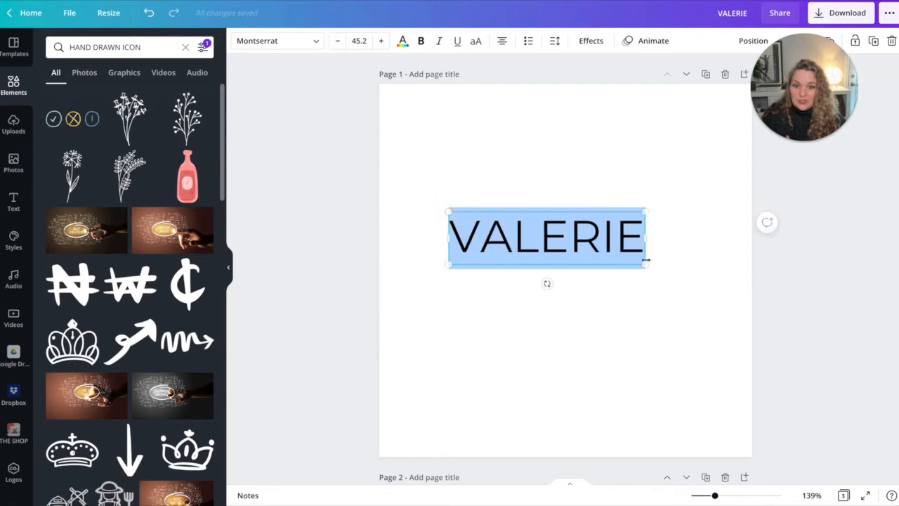
{"action": "left_click_drag", "start_coordinate": [646, 260], "coordinate": [672, 272]}
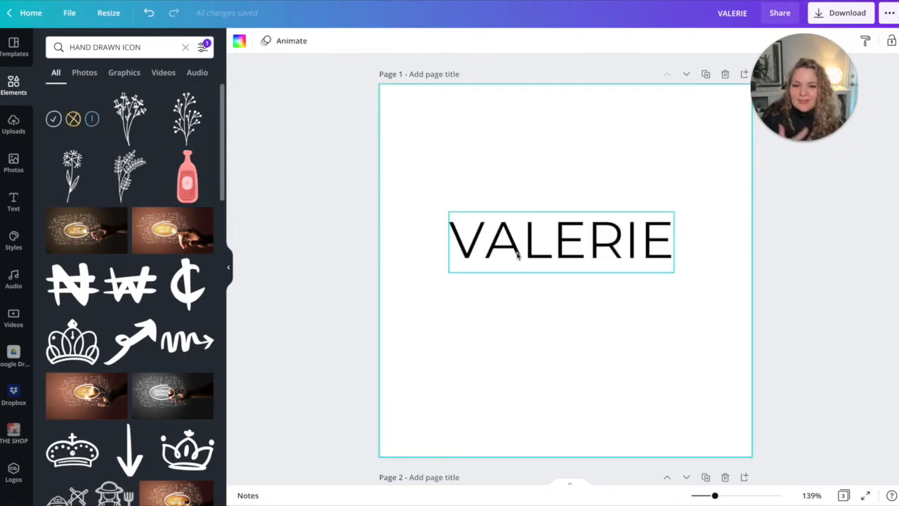
{"action": "left_click", "coordinate": [560, 241]}
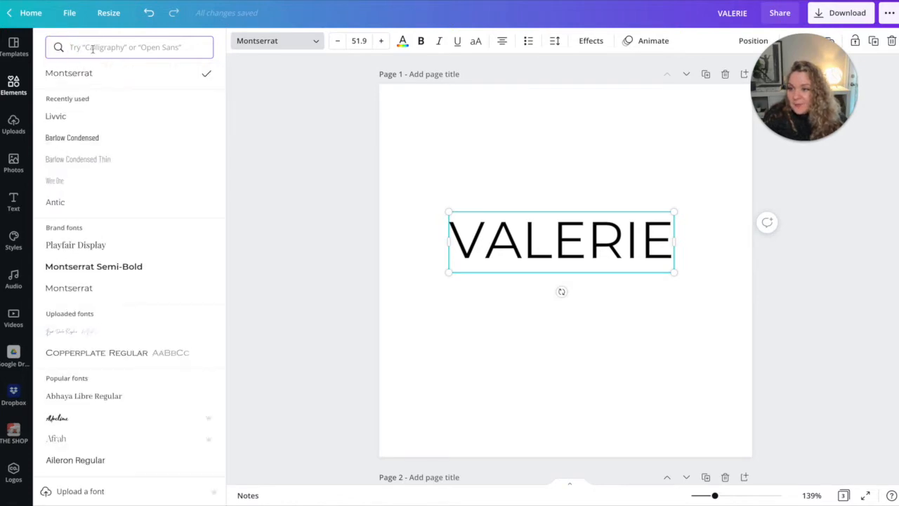
- Search fonts for 'Elegant' and try Dream Avenue on VALERIE
{"action": "left_click", "coordinate": [130, 48]}
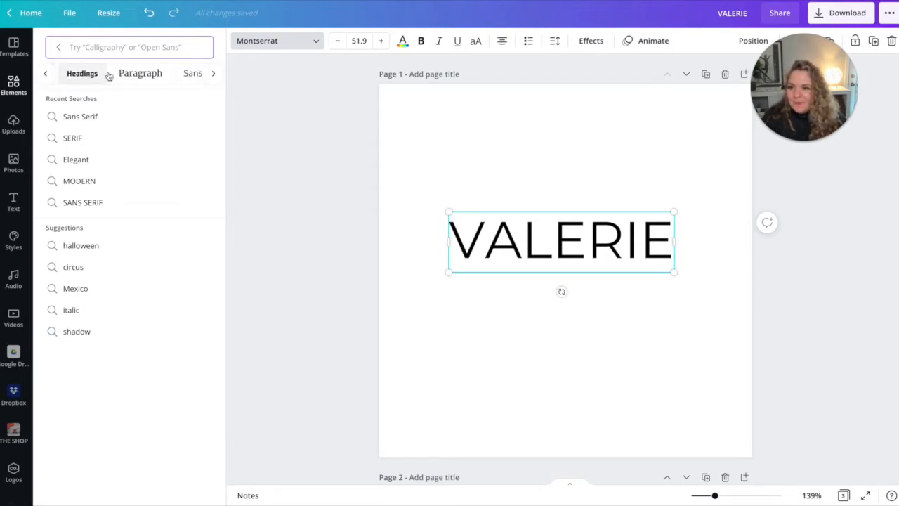
{"action": "left_click", "coordinate": [214, 73]}
{"action": "type", "text": "Elegant"}
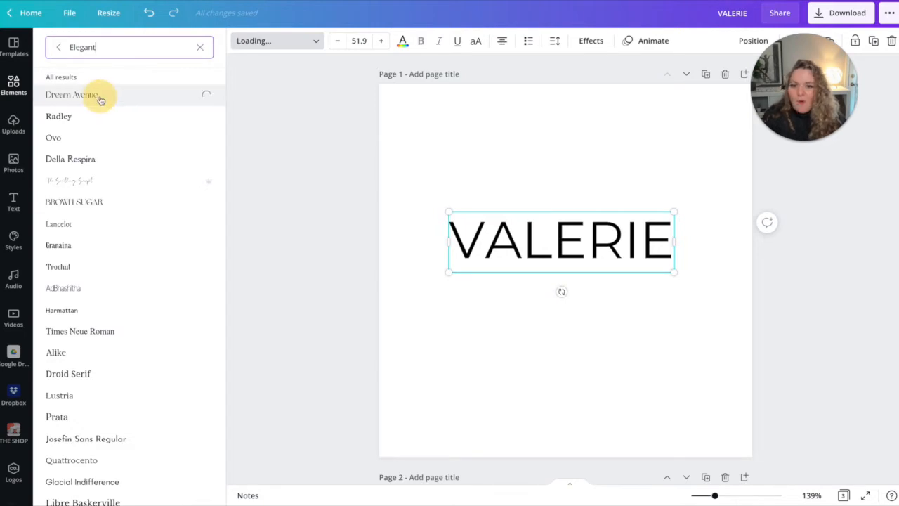
{"action": "left_click", "coordinate": [72, 95]}
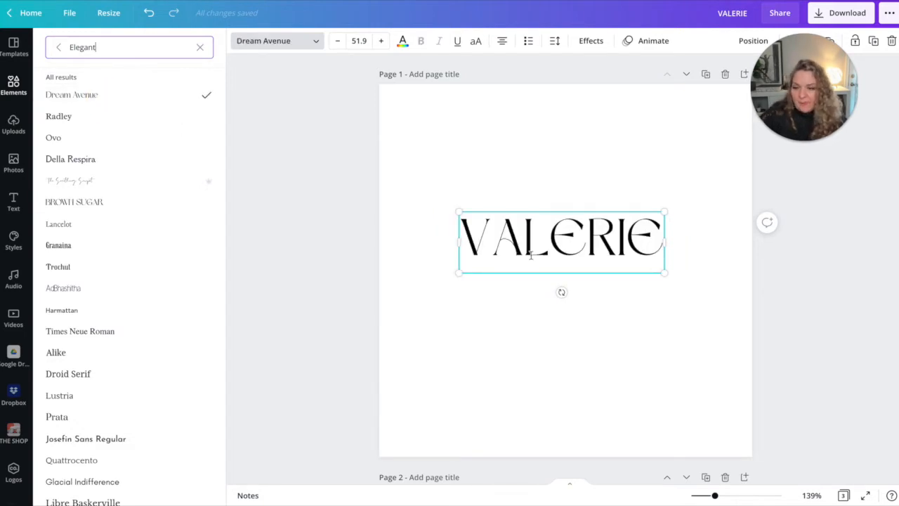
{"action": "mouse_move", "coordinate": [531, 256]}
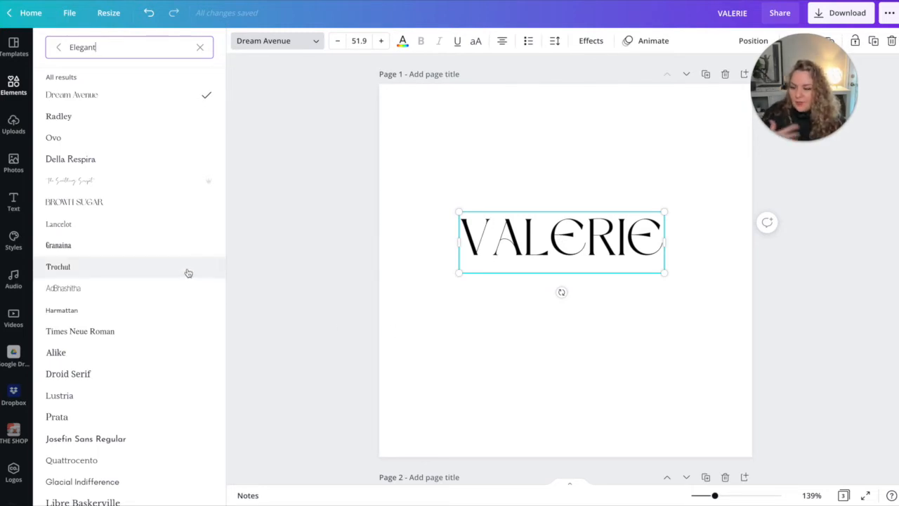
- Scroll the results, apply Vidaloka to VALERIE and duplicate the text box
{"action": "scroll", "scroll_direction": "down", "scroll_amount": 3}
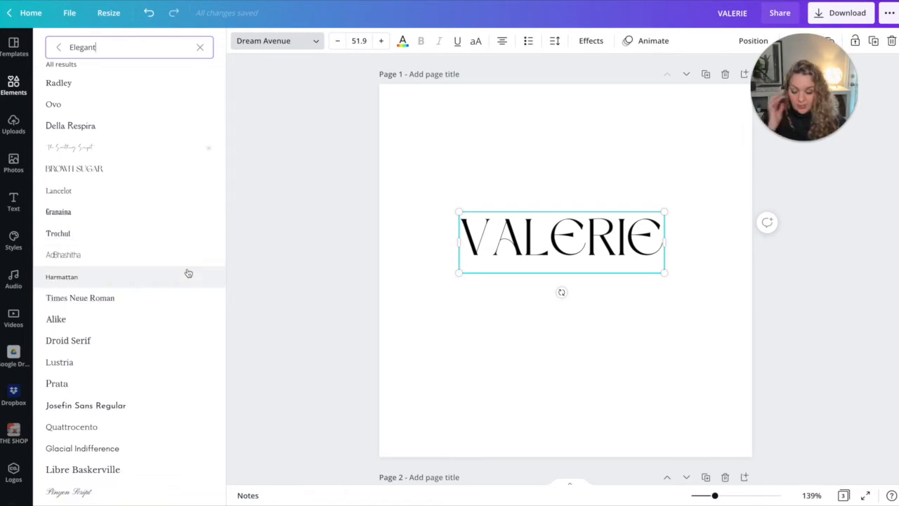
{"action": "scroll", "scroll_direction": "down", "scroll_amount": 3}
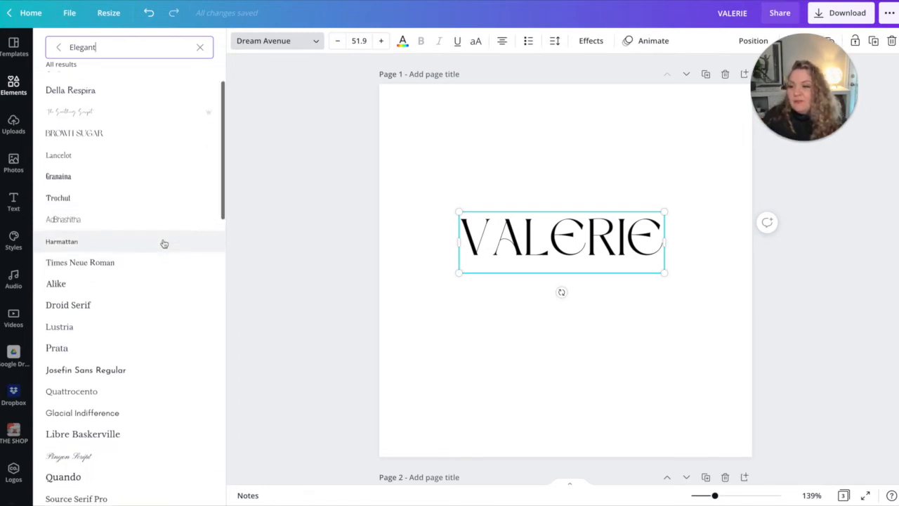
{"action": "scroll", "scroll_direction": "down", "scroll_amount": 3}
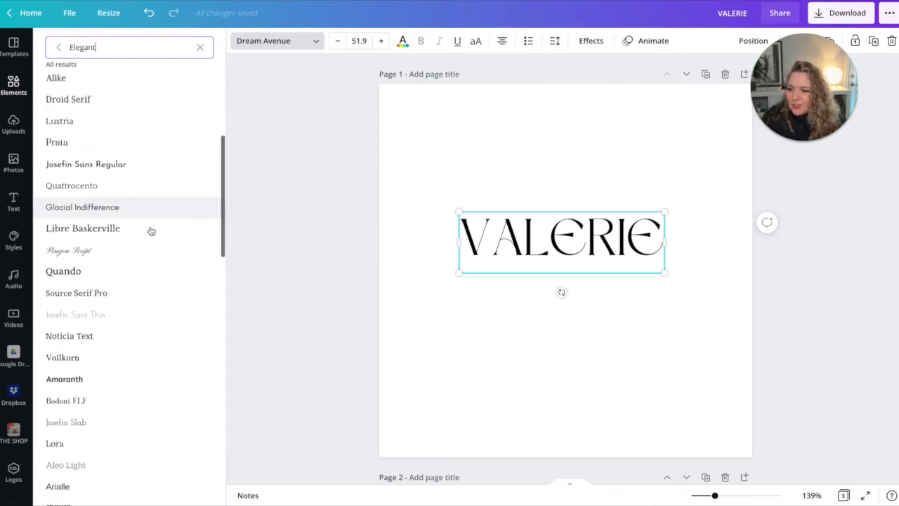
{"action": "scroll", "scroll_direction": "down", "scroll_amount": 3}
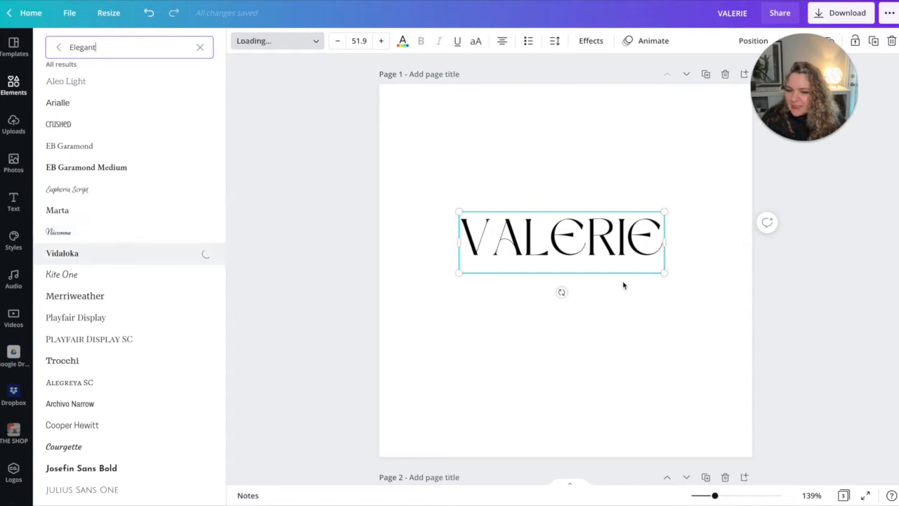
{"action": "left_click", "coordinate": [62, 253]}
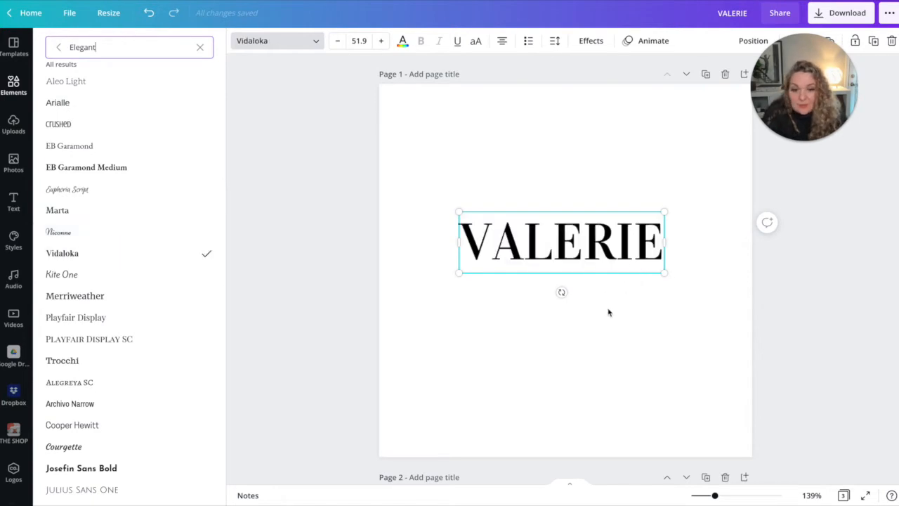
{"action": "type", "text": "HAND DRAWN ICON"}
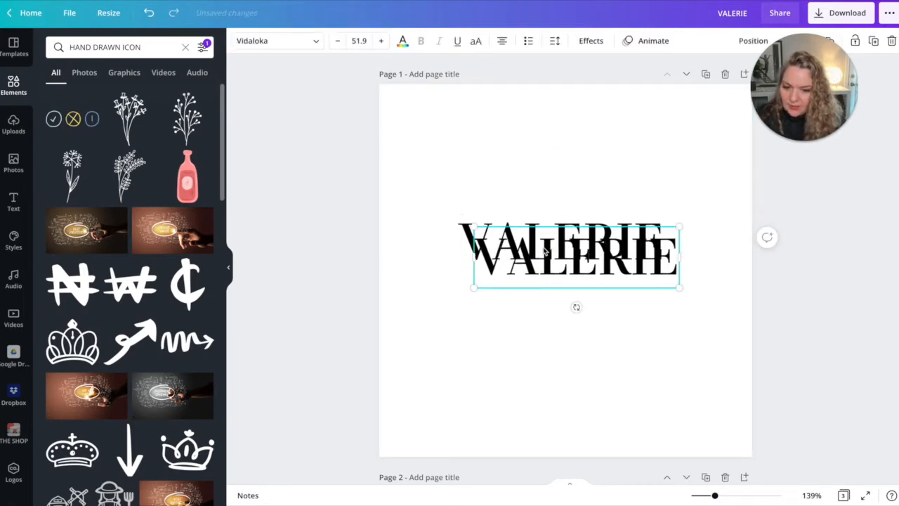
- Move the copy below, retype it as HARPER and select both words
{"action": "left_click_drag", "start_coordinate": [573, 256], "coordinate": [582, 288]}
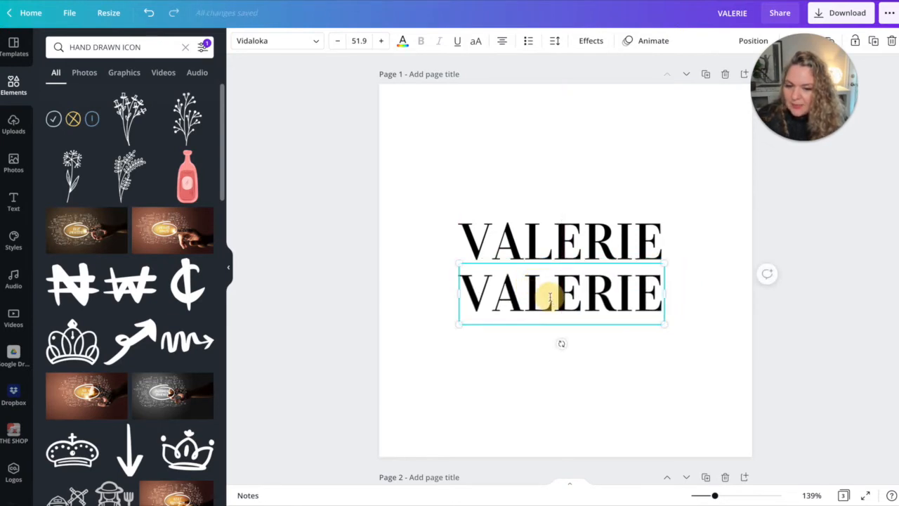
{"action": "type", "text": "HARPER"}
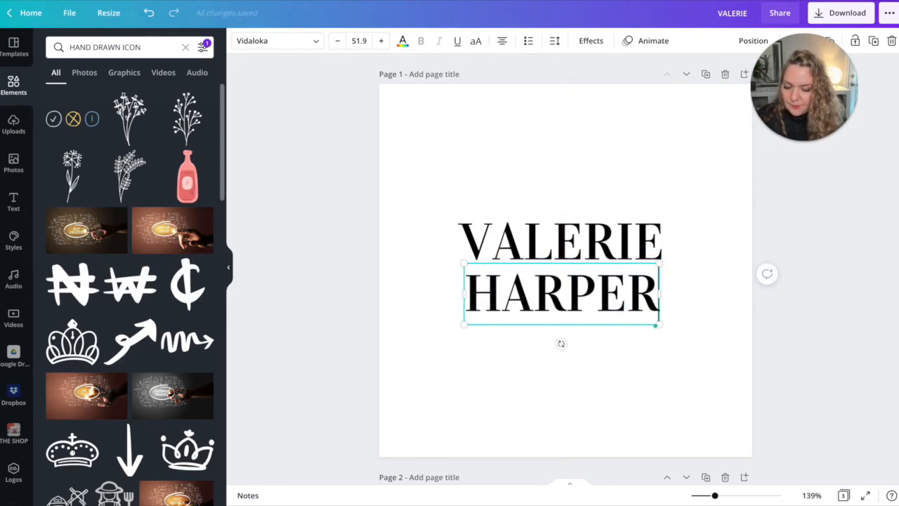
{"action": "left_click", "coordinate": [519, 126]}
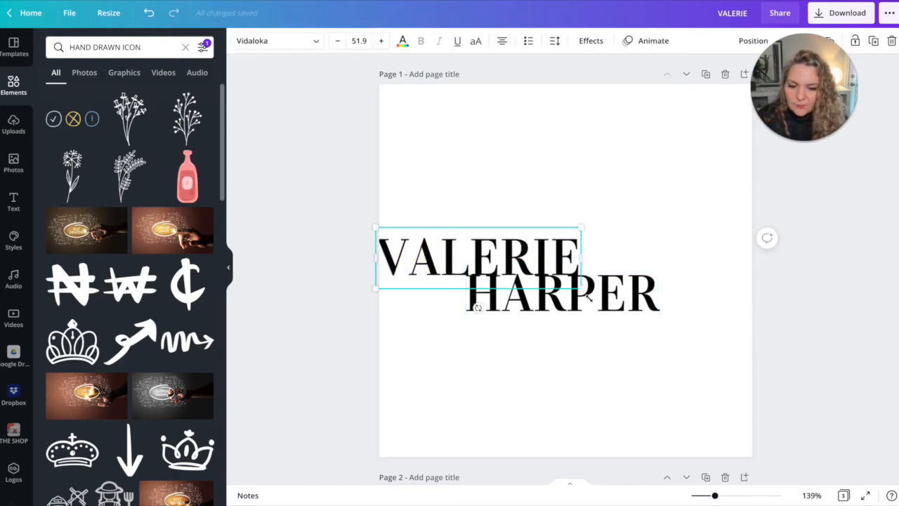
{"action": "left_click", "coordinate": [562, 293]}
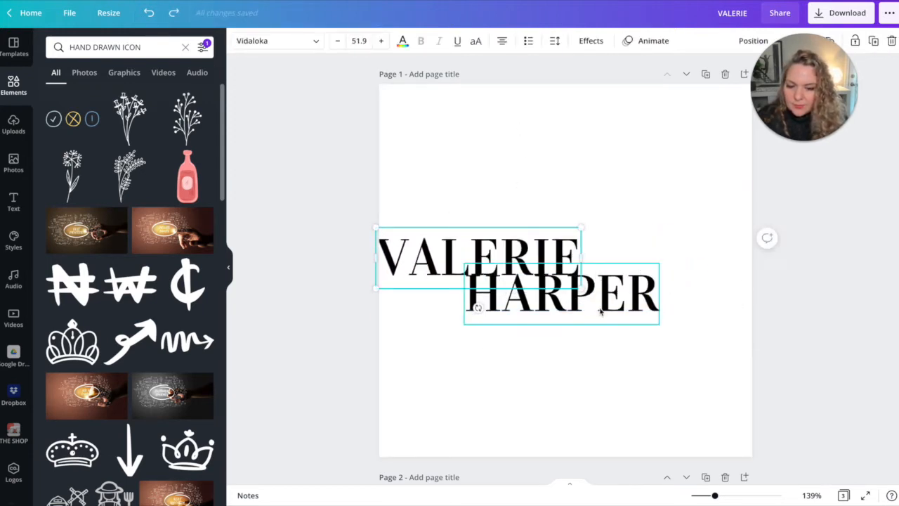
- Shrink VALERIE and HARPER and arrange them side by side on one line
{"action": "left_click_drag", "start_coordinate": [562, 291], "coordinate": [685, 259]}
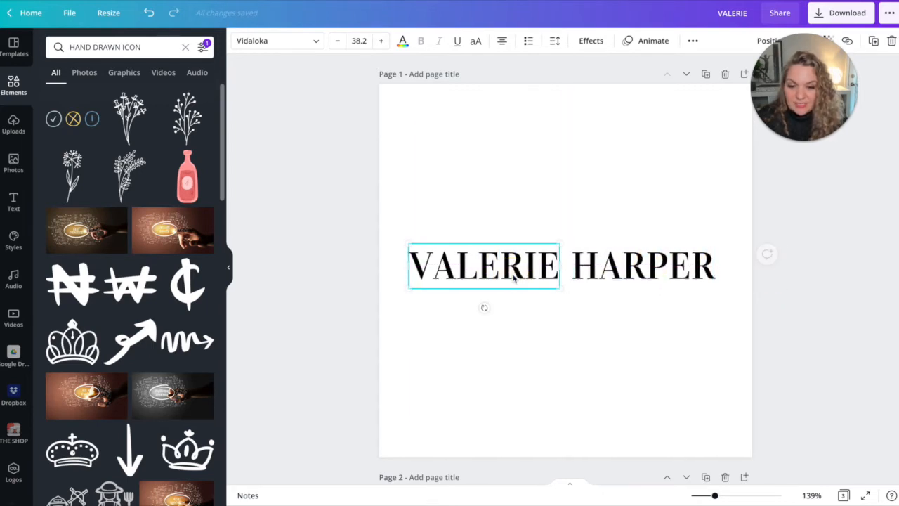
{"action": "left_click", "coordinate": [643, 265]}
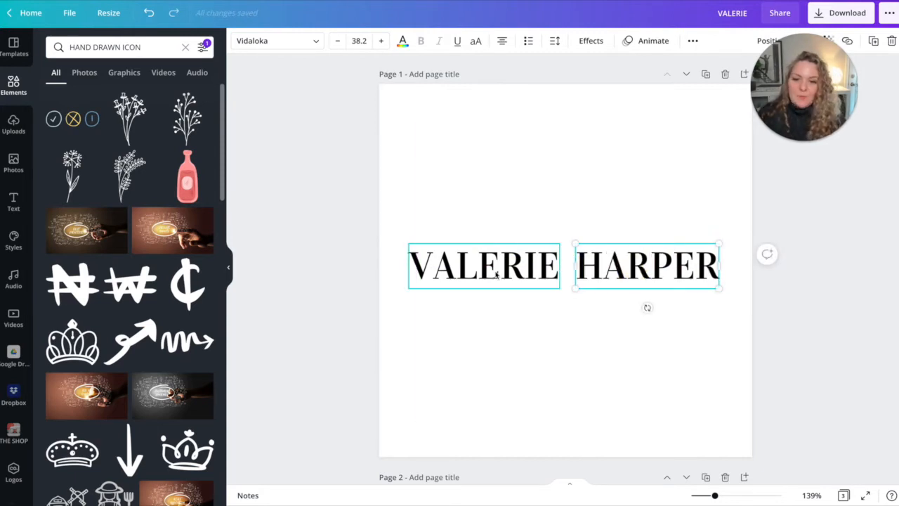
{"action": "left_click", "coordinate": [483, 266]}
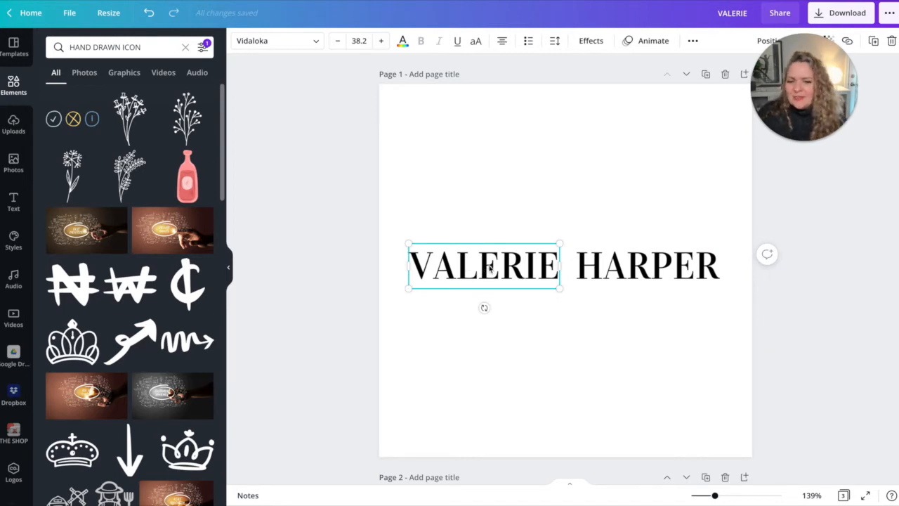
- Widen the letter spacing of the name to 30 on both VALERIE and HARPER
{"action": "left_click", "coordinate": [553, 39]}
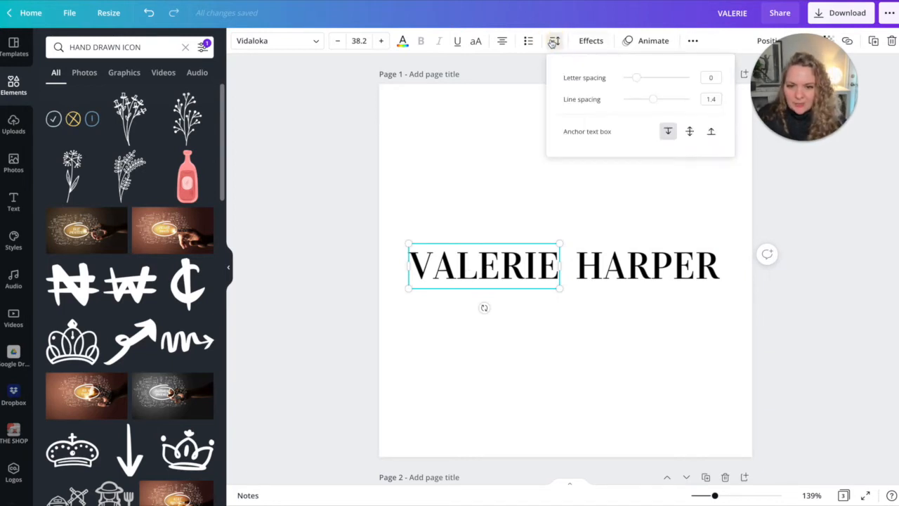
{"action": "left_click_drag", "start_coordinate": [635, 78], "coordinate": [644, 77]}
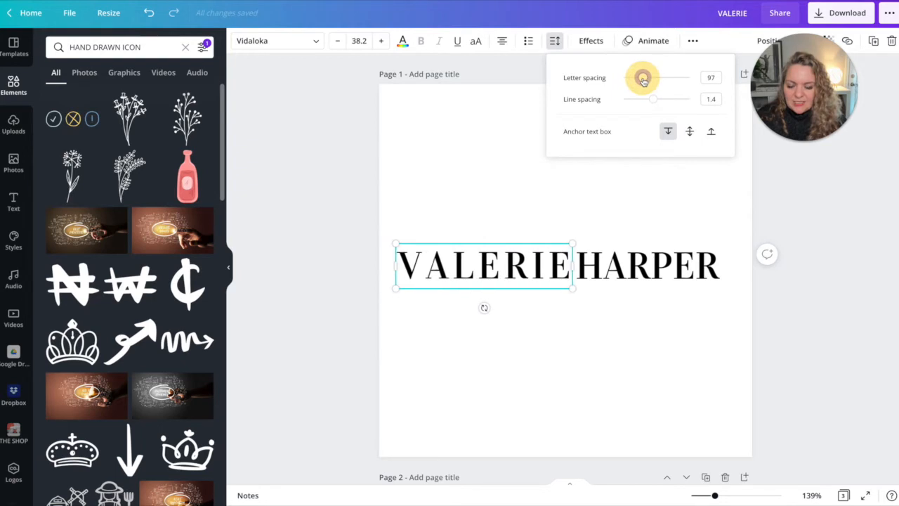
{"action": "left_click_drag", "start_coordinate": [649, 77], "coordinate": [640, 77]}
{"action": "type", "text": "30"}
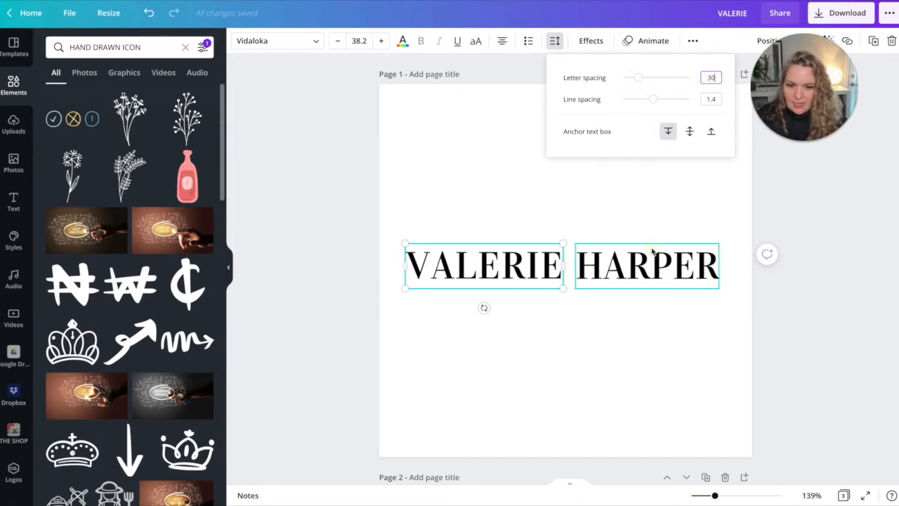
{"action": "left_click", "coordinate": [646, 265]}
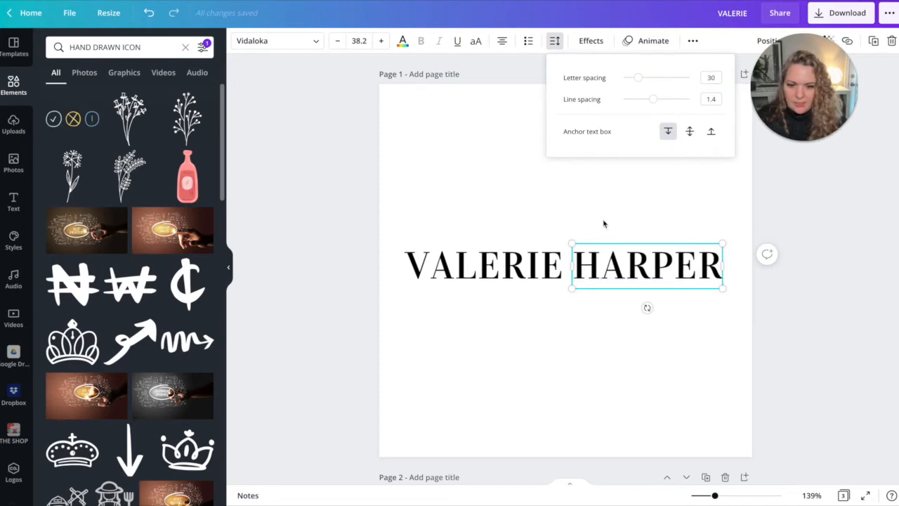
{"action": "left_click", "coordinate": [478, 265]}
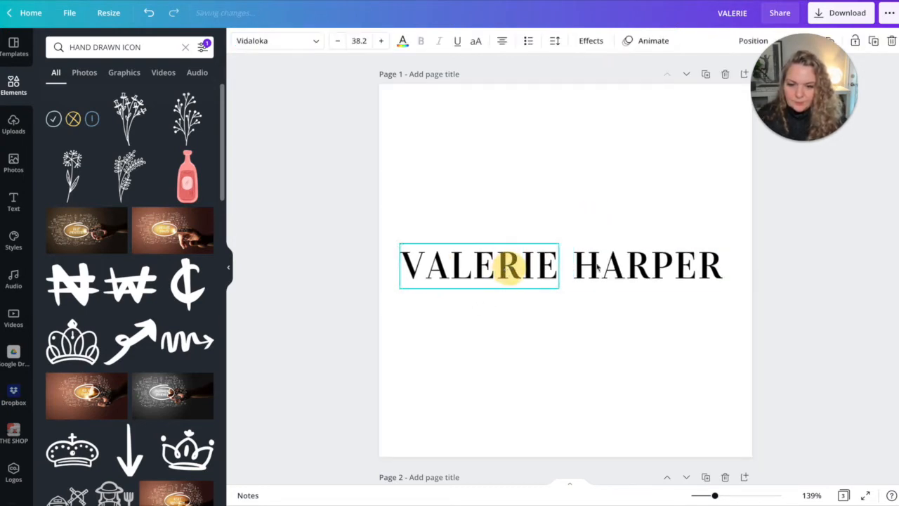
- Duplicate the name as REALTOR, set it in Garet Book and reduce its size to 20
{"action": "left_click", "coordinate": [643, 264]}
{"action": "type", "text": "REALTOR"}
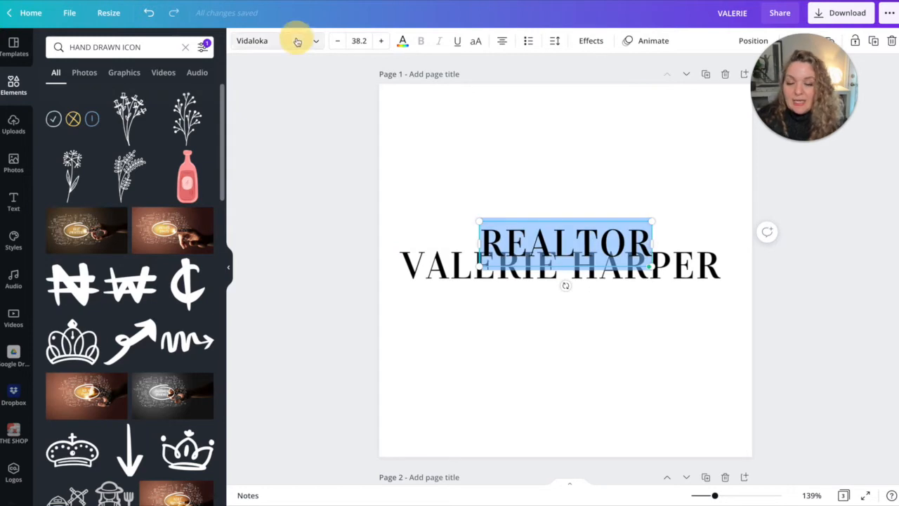
{"action": "left_click", "coordinate": [274, 39]}
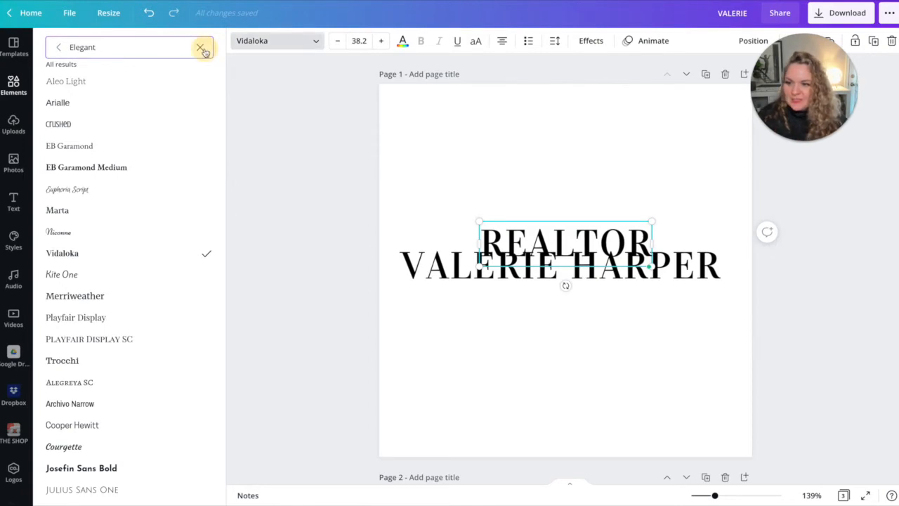
{"action": "left_click", "coordinate": [203, 48]}
{"action": "type", "text": "Sans Serif"}
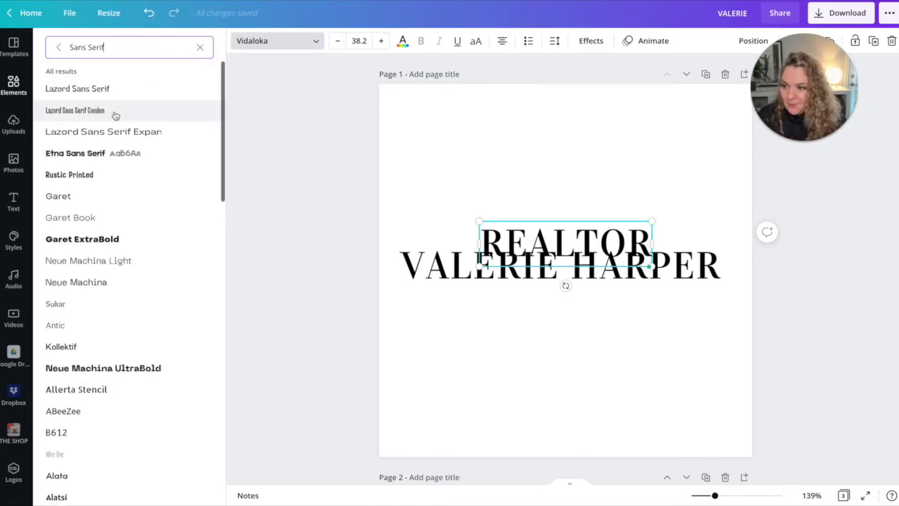
{"action": "left_click", "coordinate": [71, 216]}
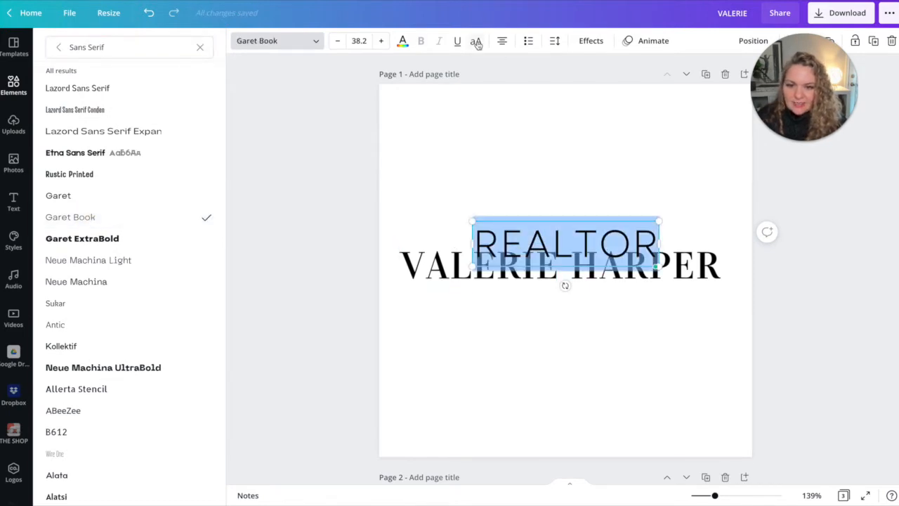
{"action": "left_click", "coordinate": [554, 39]}
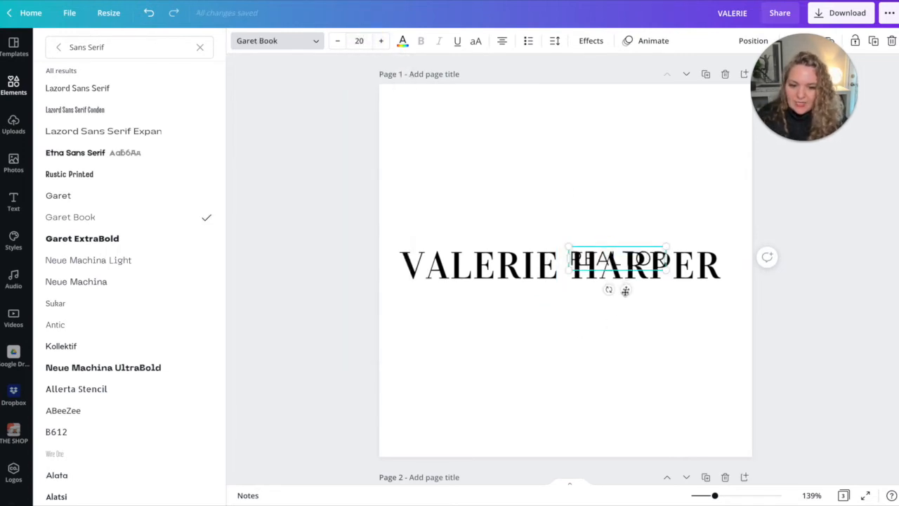
- Shrink REALTOR to font size 12 and place it under HARPER
{"action": "left_click_drag", "start_coordinate": [618, 260], "coordinate": [666, 295]}
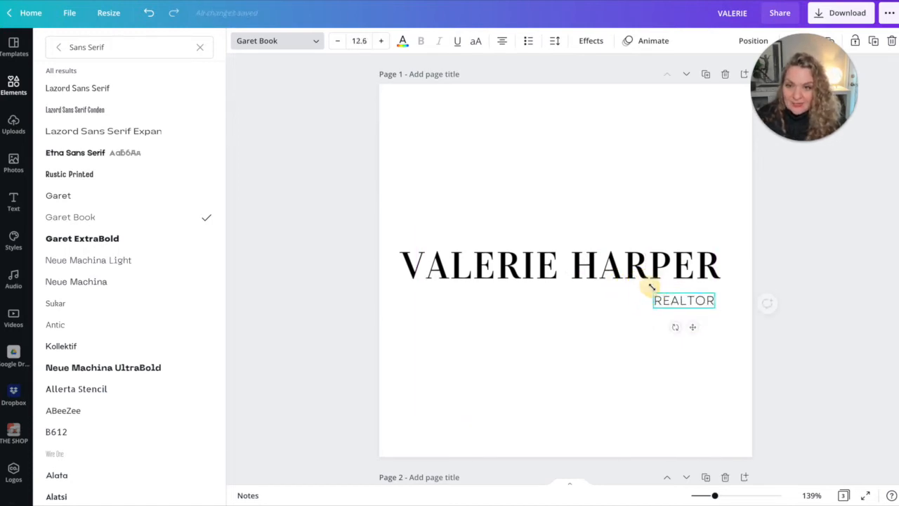
{"action": "left_click", "coordinate": [359, 39]}
{"action": "type", "text": "15"}
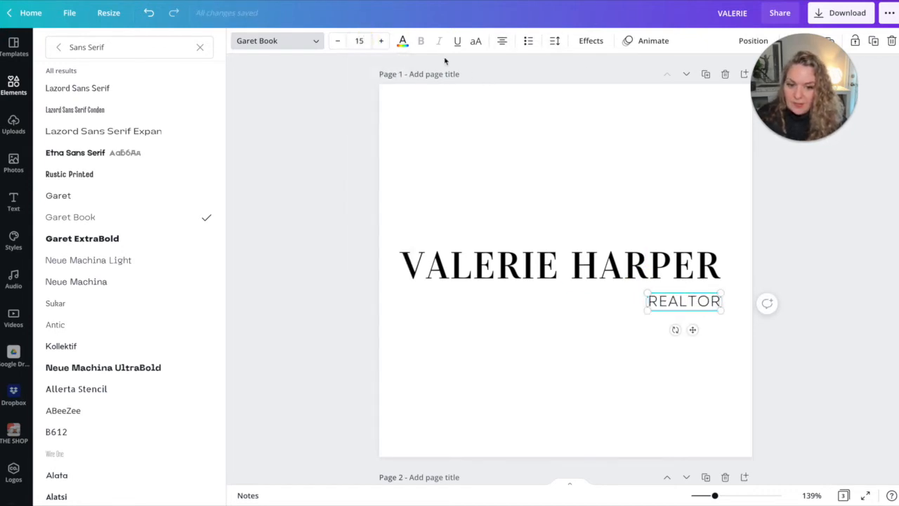
{"action": "left_click", "coordinate": [337, 39]}
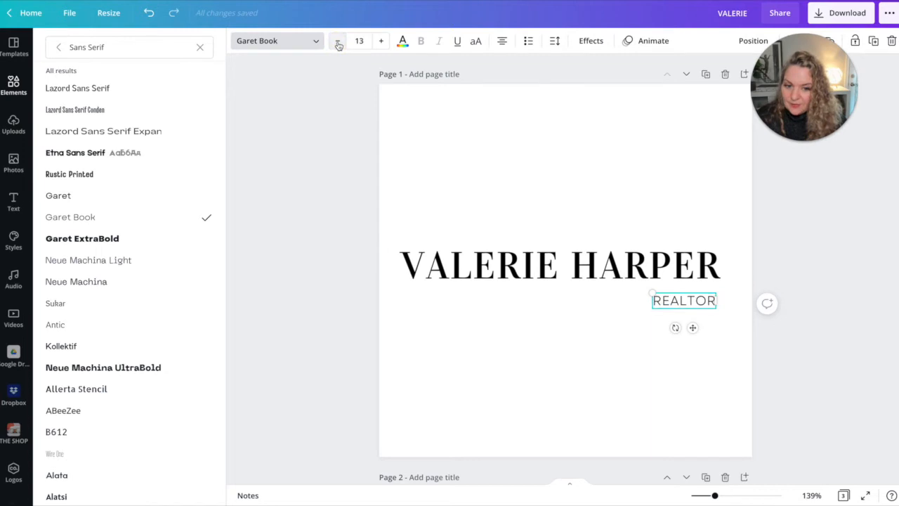
{"action": "left_click", "coordinate": [337, 45]}
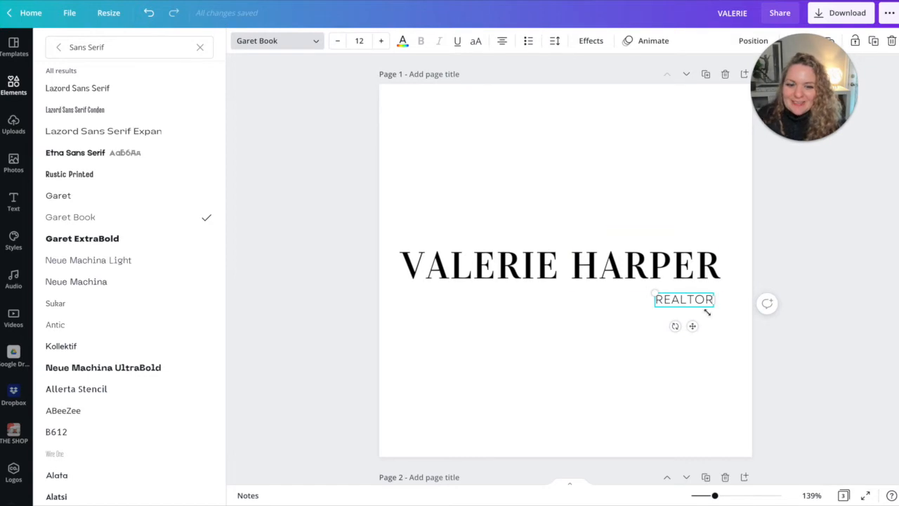
- Widen the letter spacing of the REALTOR tagline
{"action": "double_click", "coordinate": [684, 299]}
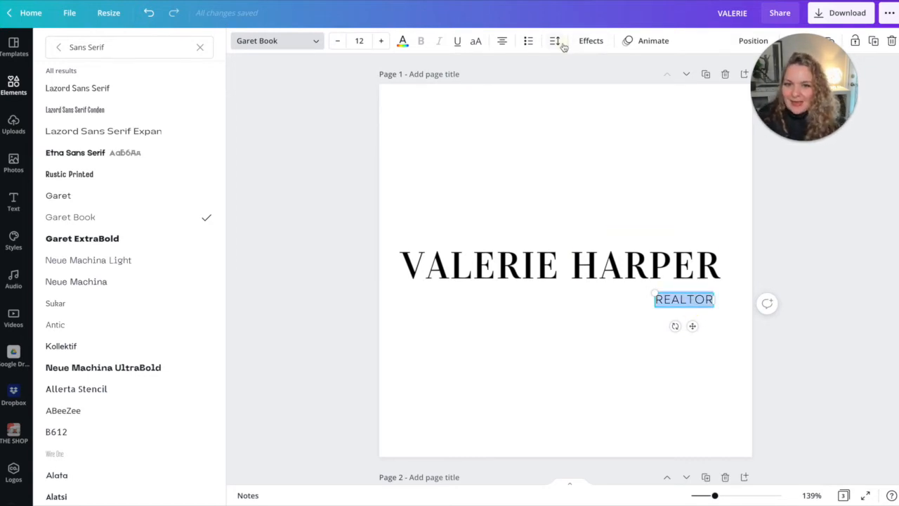
{"action": "left_click", "coordinate": [554, 40]}
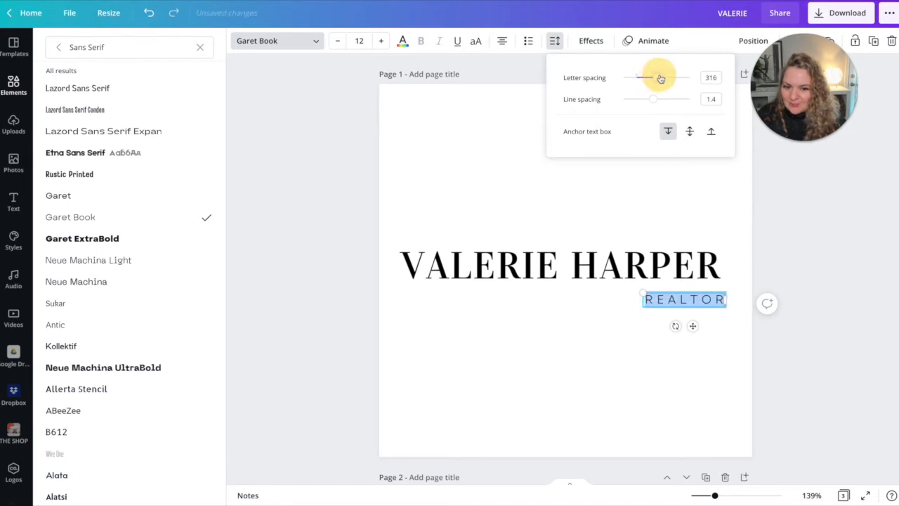
{"action": "left_click_drag", "start_coordinate": [646, 77], "coordinate": [663, 78]}
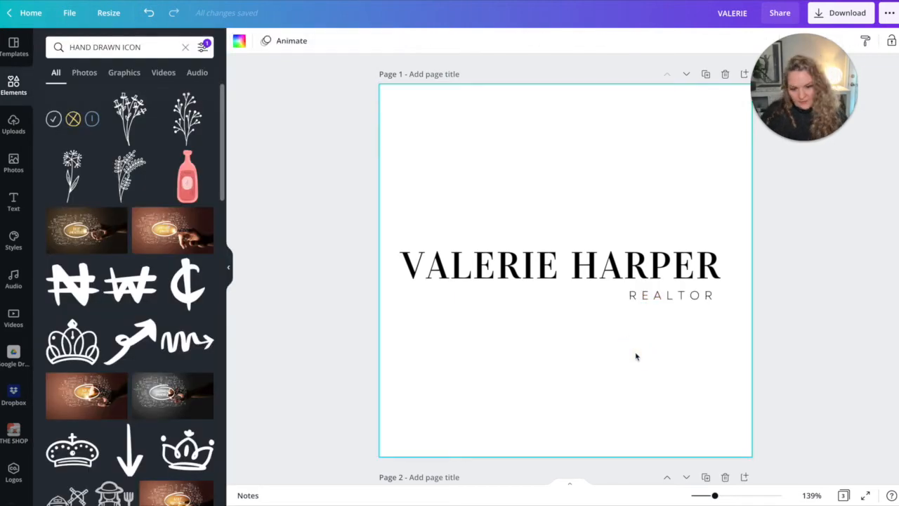
{"action": "left_click", "coordinate": [670, 294]}
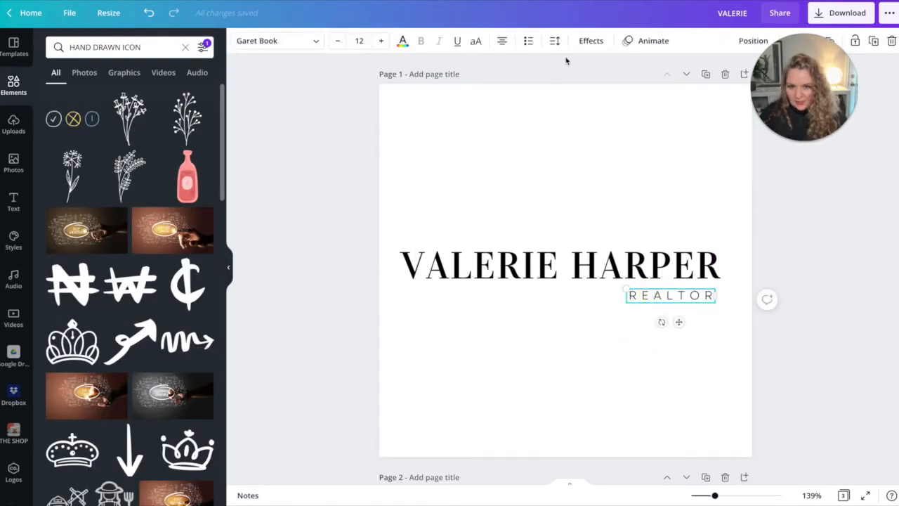
- Nudge REALTOR flush with HARPER's right edge and deselect to preview the logo
{"action": "left_click", "coordinate": [553, 40]}
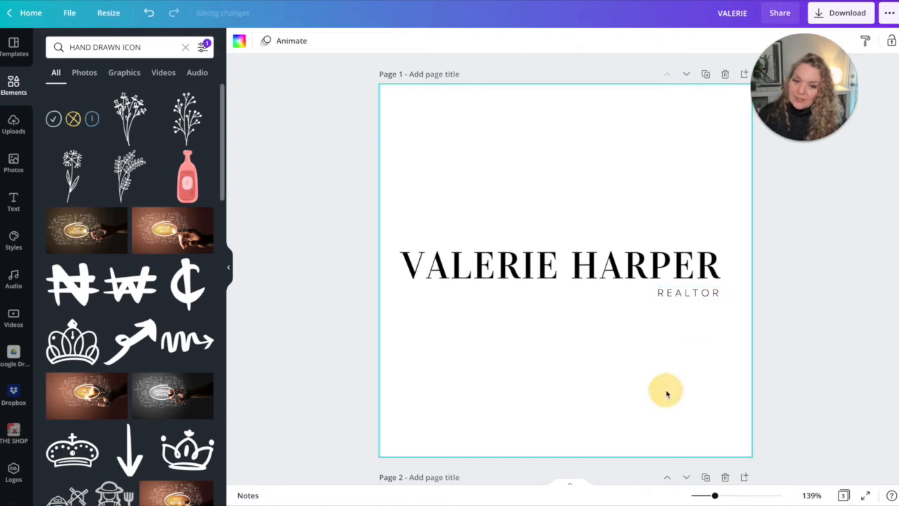
{"action": "left_click", "coordinate": [688, 292]}
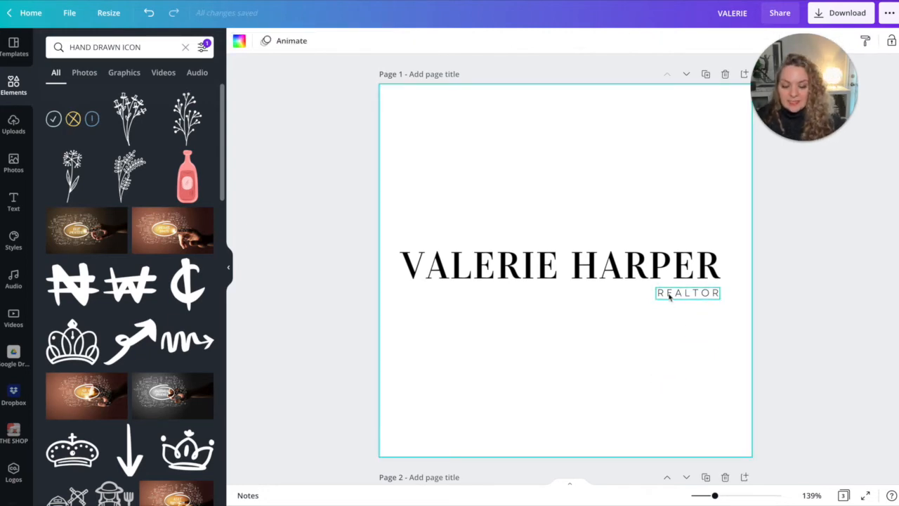
{"action": "left_click", "coordinate": [480, 264]}
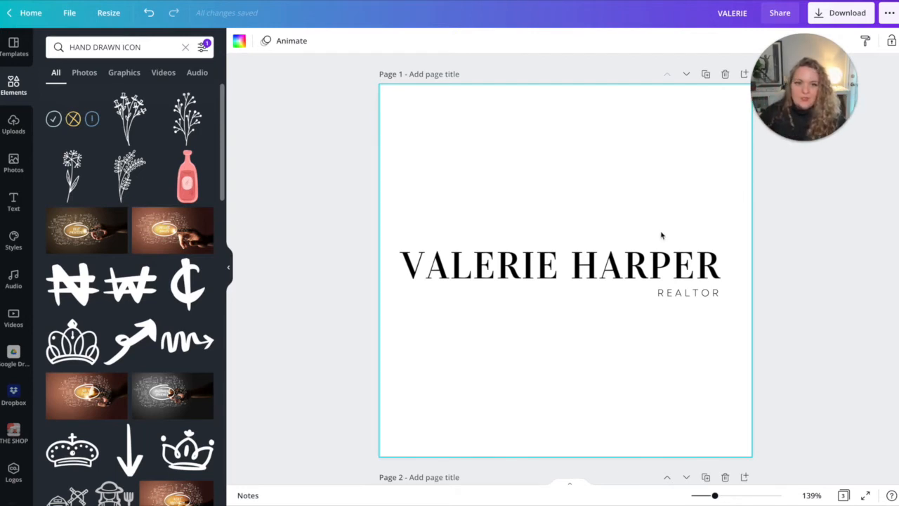
{"action": "mouse_move", "coordinate": [705, 73]}
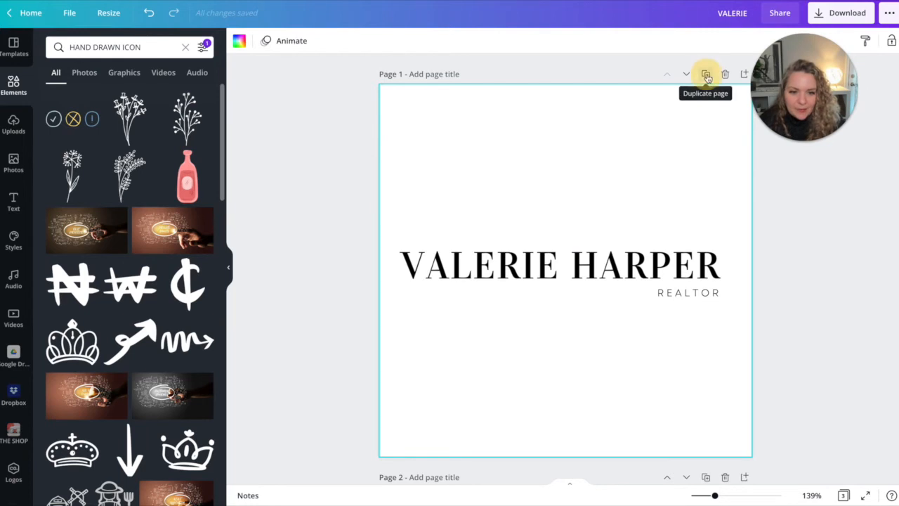
- Duplicate the page, stack VALERIE over HARPER with REALTOR beneath, and centre the group
{"action": "left_click", "coordinate": [705, 73]}
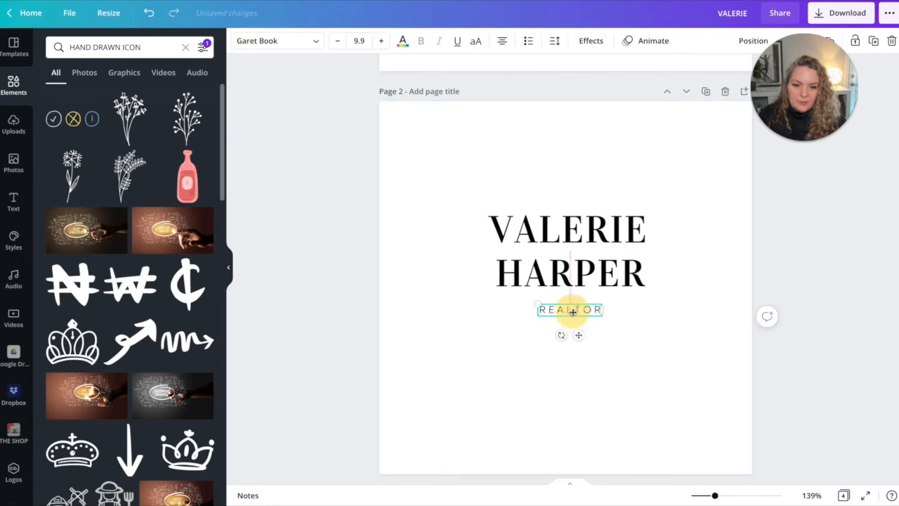
{"action": "left_click_drag", "start_coordinate": [570, 309], "coordinate": [612, 301]}
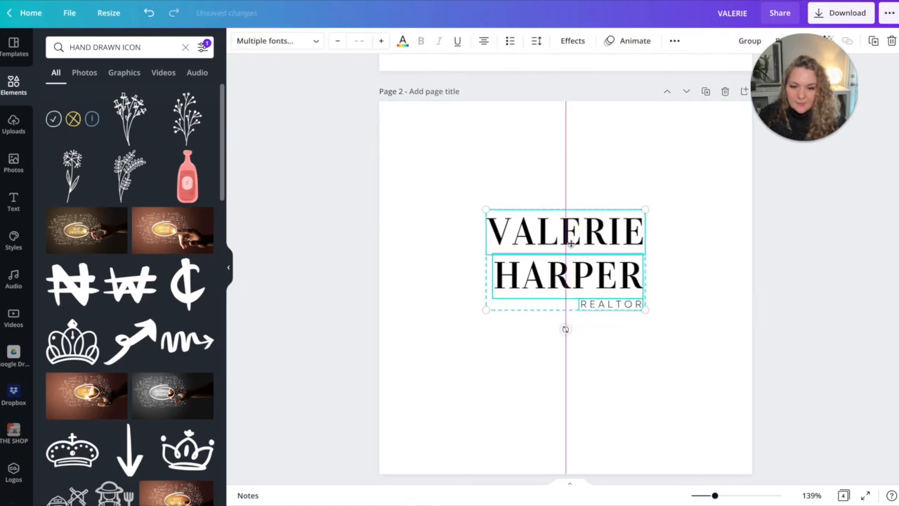
{"action": "left_click_drag", "start_coordinate": [564, 259], "coordinate": [564, 293]}
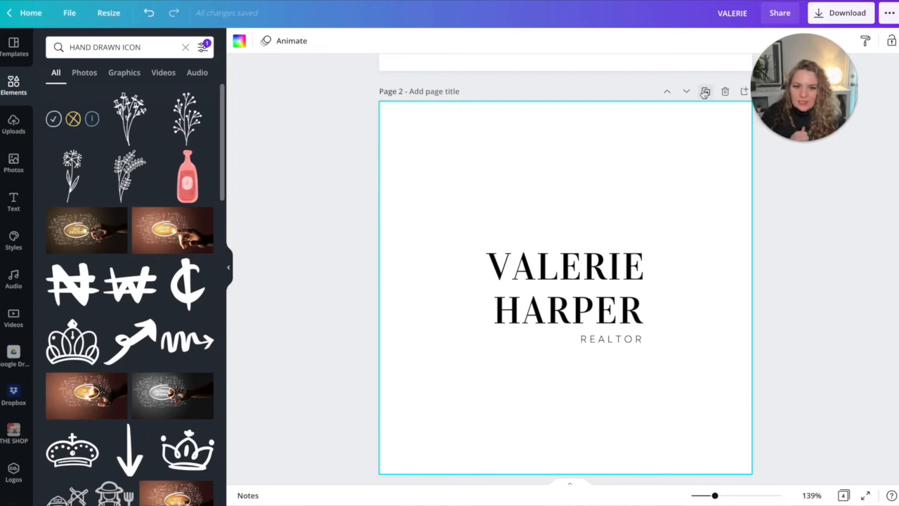
- Duplicate page 2 and edit the name down to the VH initials
{"action": "left_click", "coordinate": [705, 93]}
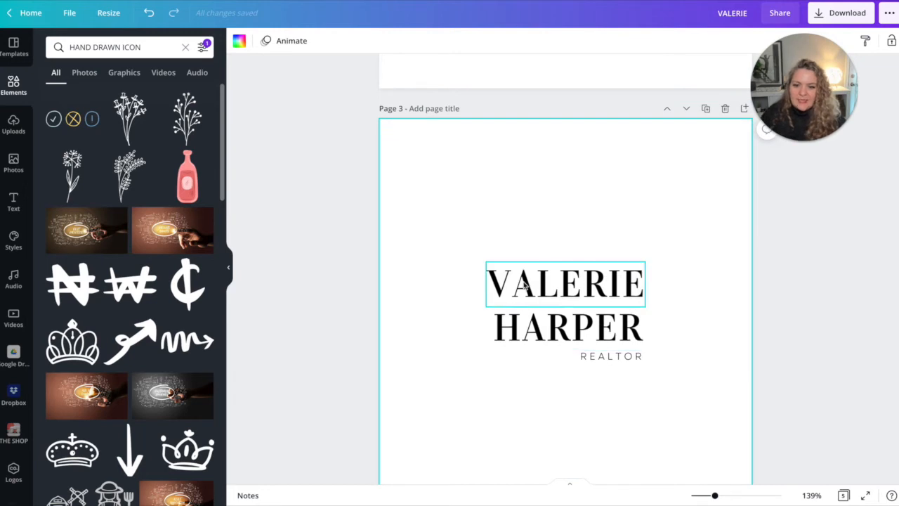
{"action": "type", "text": "H"}
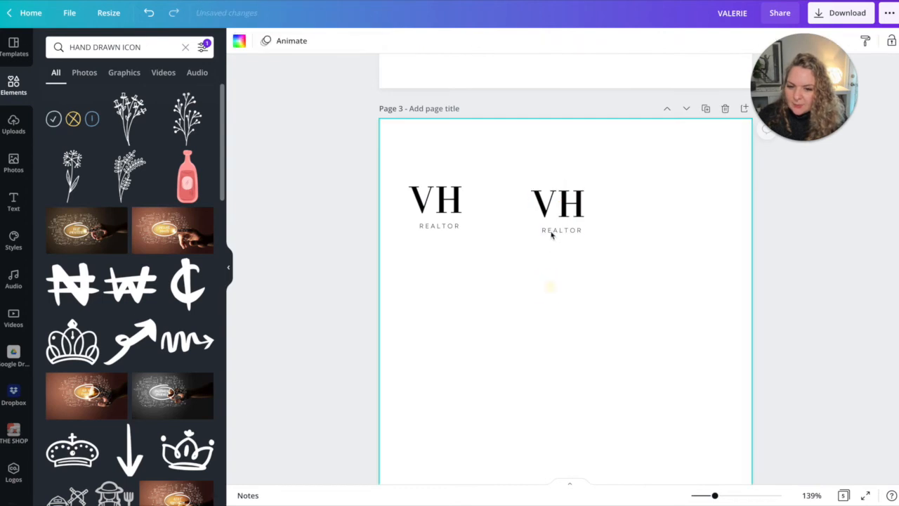
- Apply the Curve text effect to REALTOR on the second VH submark
{"action": "left_click", "coordinate": [562, 230]}
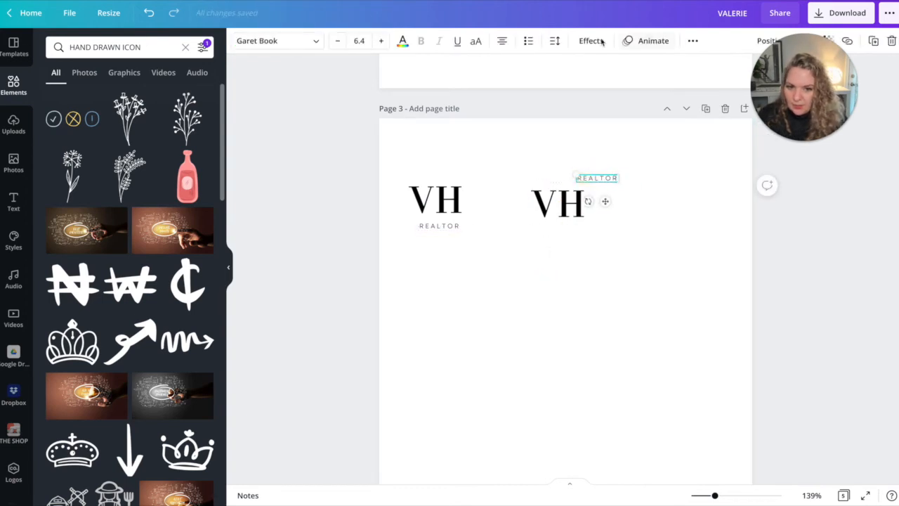
{"action": "left_click", "coordinate": [589, 39]}
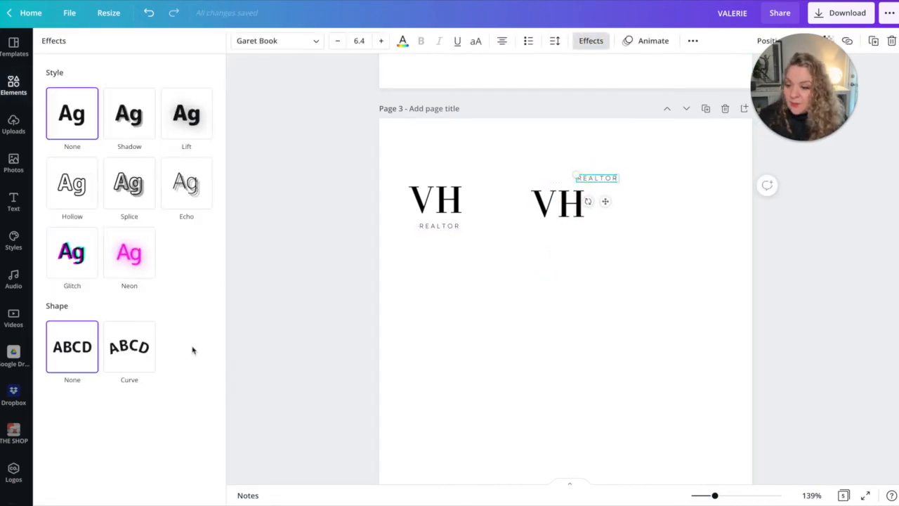
{"action": "left_click", "coordinate": [129, 345]}
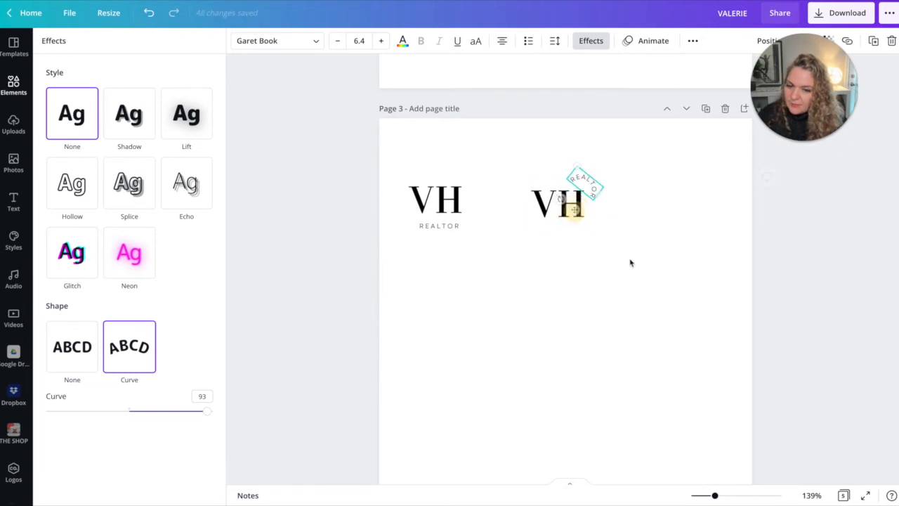
{"action": "left_click", "coordinate": [14, 84]}
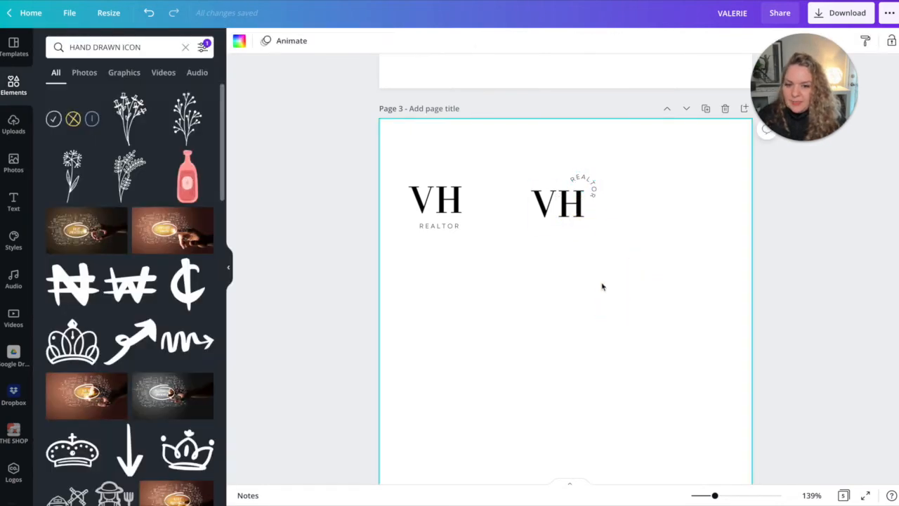
- Position the curved REALTOR above its VH and move a third VH REALTOR copy to the right
{"action": "left_click", "coordinate": [559, 203]}
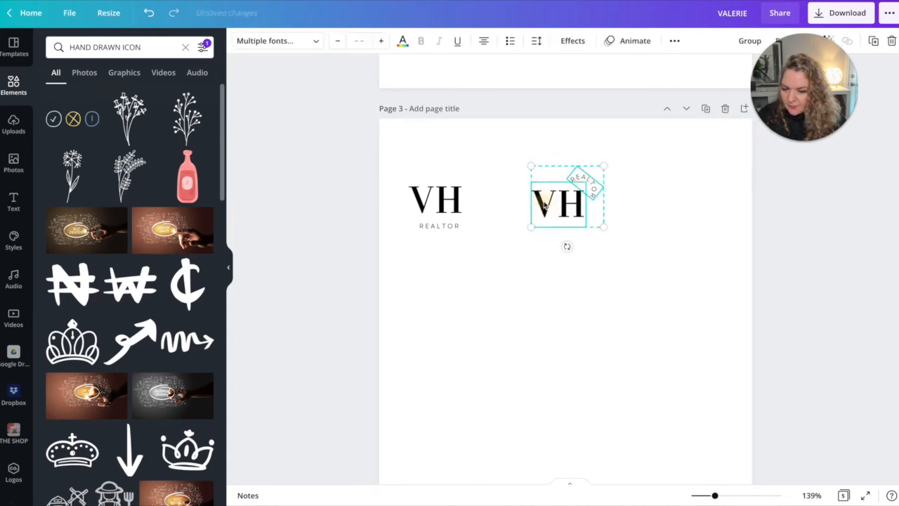
{"action": "left_click_drag", "start_coordinate": [567, 197], "coordinate": [567, 281]}
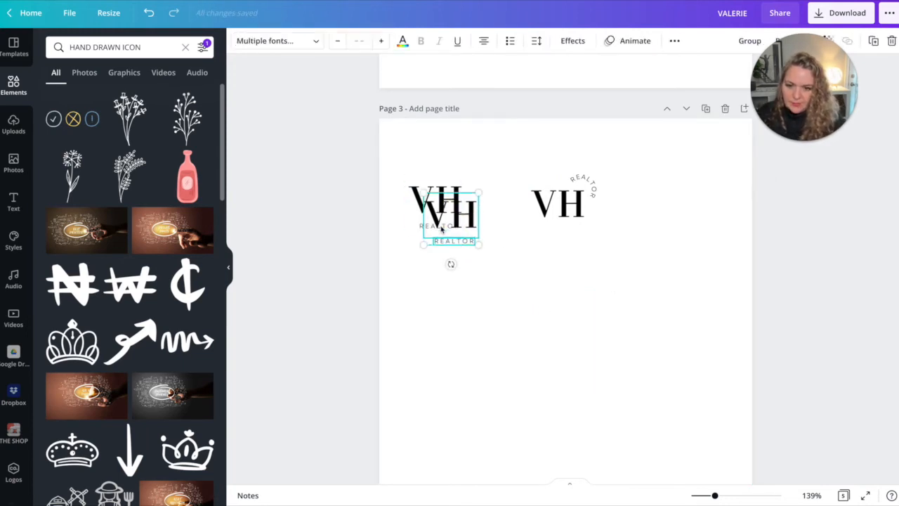
{"action": "left_click_drag", "start_coordinate": [449, 218], "coordinate": [691, 208]}
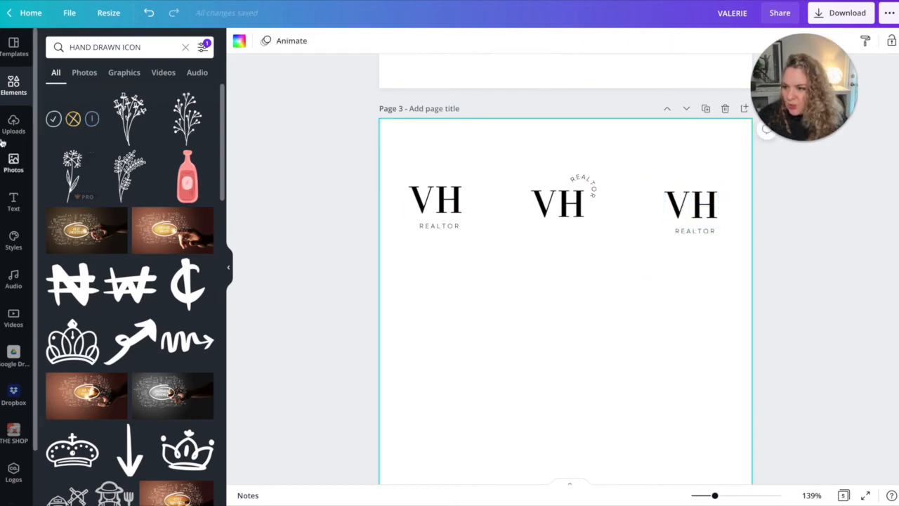
- Add an outlined square from the SQUARE search and resize it around the right VH submark on page 3
{"action": "left_click", "coordinate": [186, 48]}
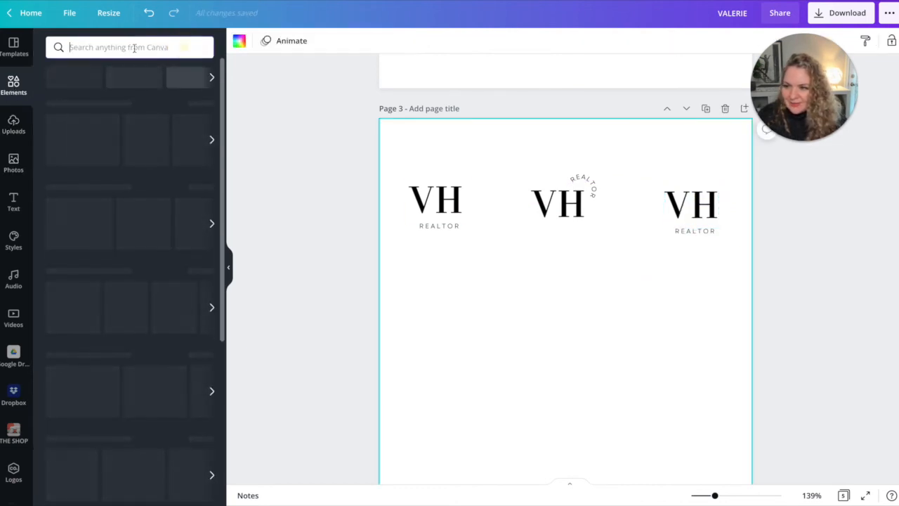
{"action": "type", "text": "s"}
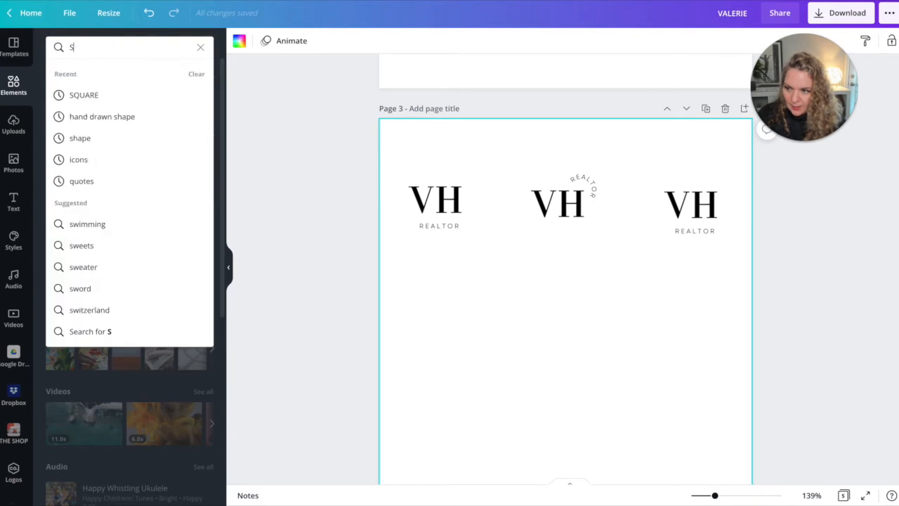
{"action": "left_click", "coordinate": [84, 95]}
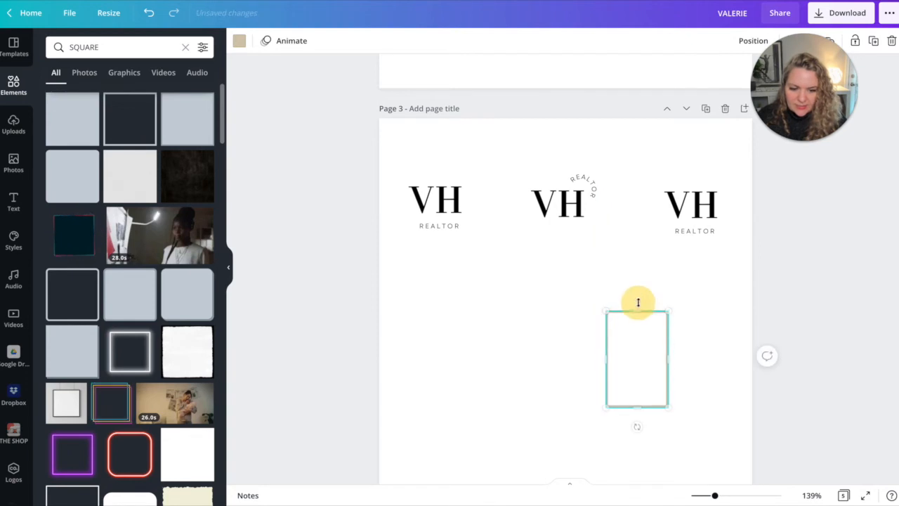
{"action": "left_click_drag", "start_coordinate": [638, 311], "coordinate": [612, 289]}
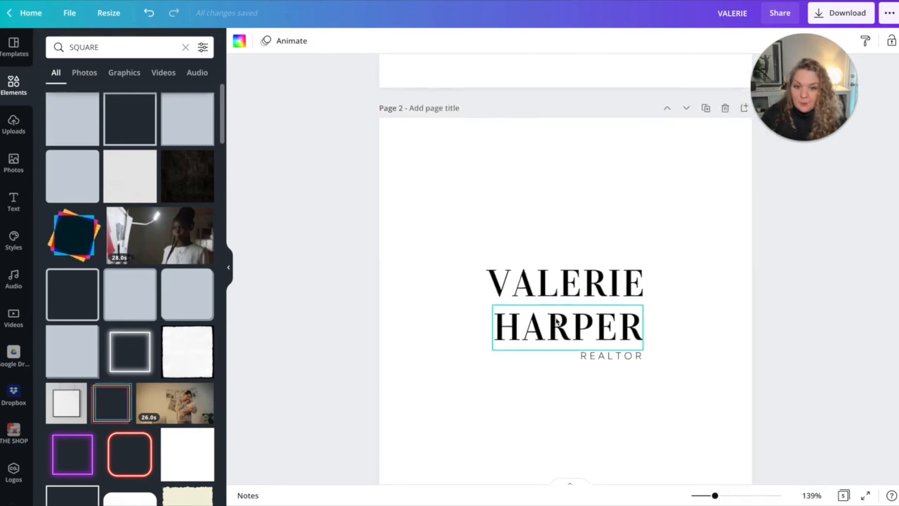
- Place the recently used kitchen photo on page 4 and stretch it to fill the page
{"action": "scroll", "scroll_direction": "down", "scroll_amount": 3}
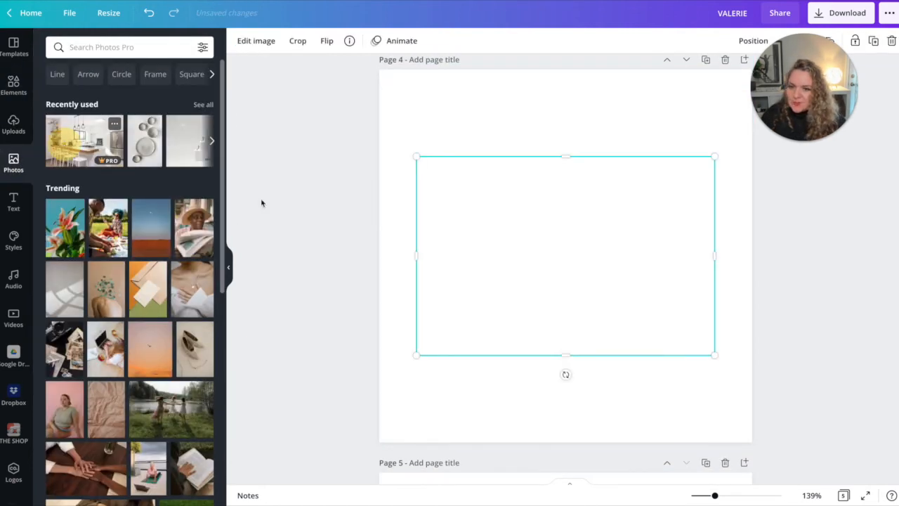
{"action": "left_click", "coordinate": [84, 141]}
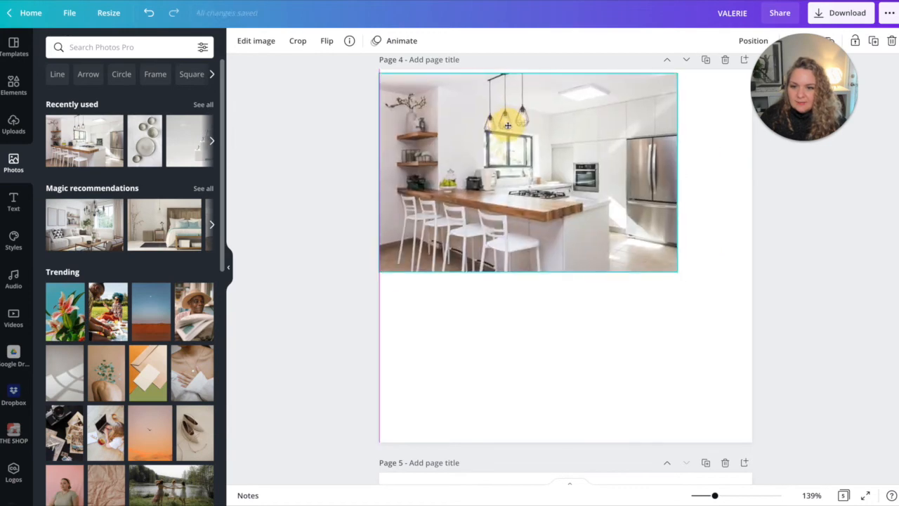
{"action": "left_click_drag", "start_coordinate": [677, 274], "coordinate": [868, 393]}
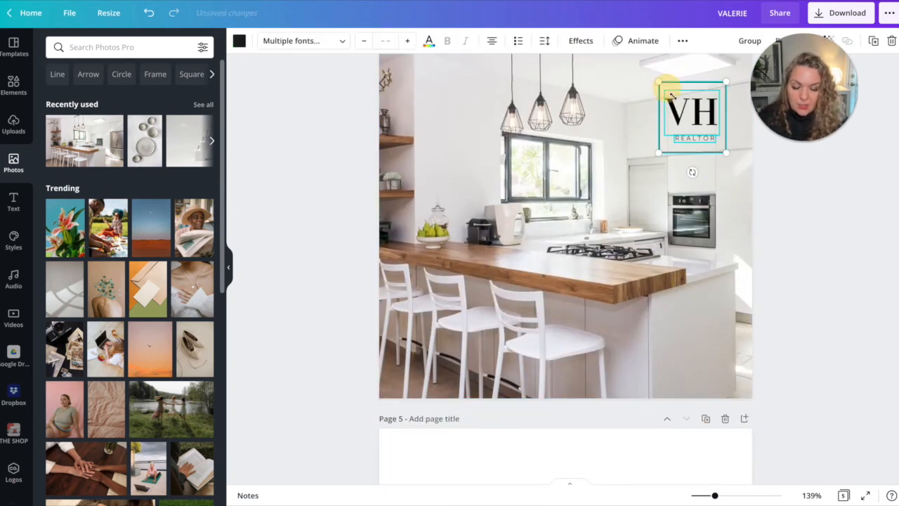
- Position the pasted VH REALTOR submark in the photo's lower-right corner
{"action": "left_click_drag", "start_coordinate": [691, 115], "coordinate": [699, 334]}
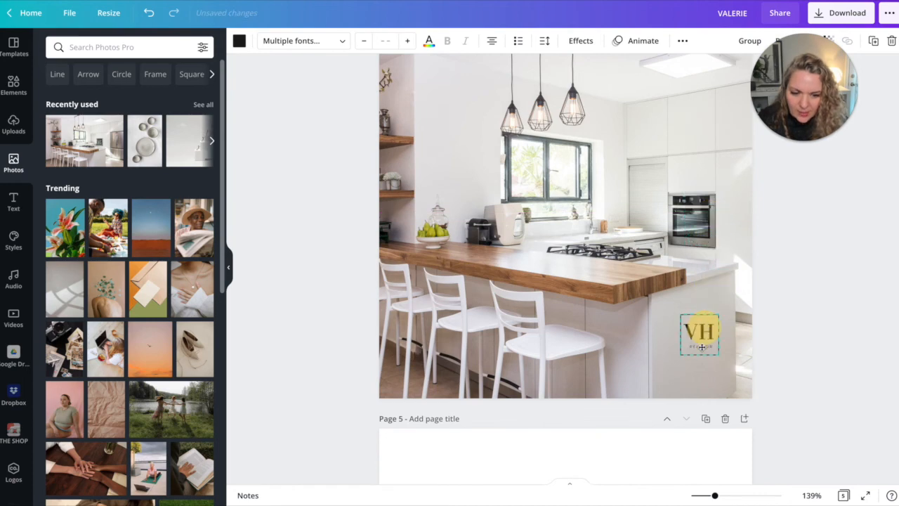
{"action": "left_click_drag", "start_coordinate": [699, 334], "coordinate": [713, 354]}
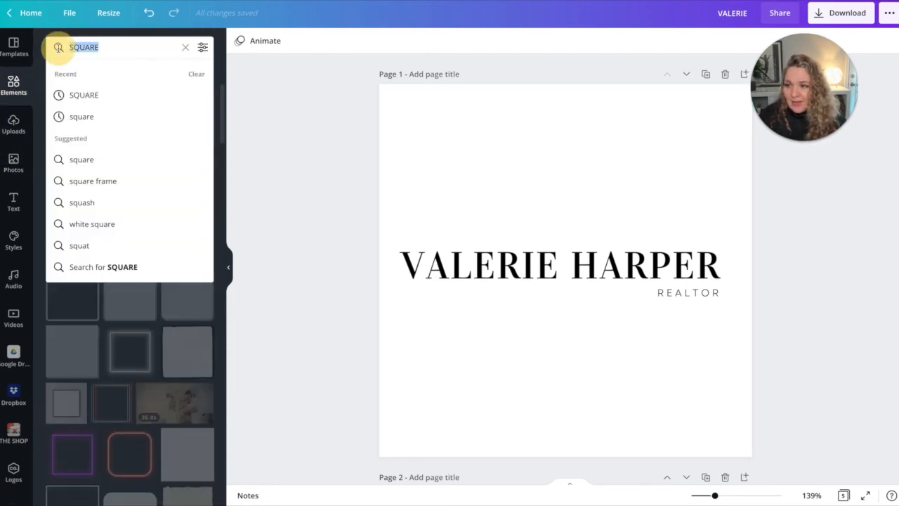
- Find a TWIG graphic in Elements and place it beside the stacked VALERIE HARPER logo
{"action": "left_click", "coordinate": [185, 48]}
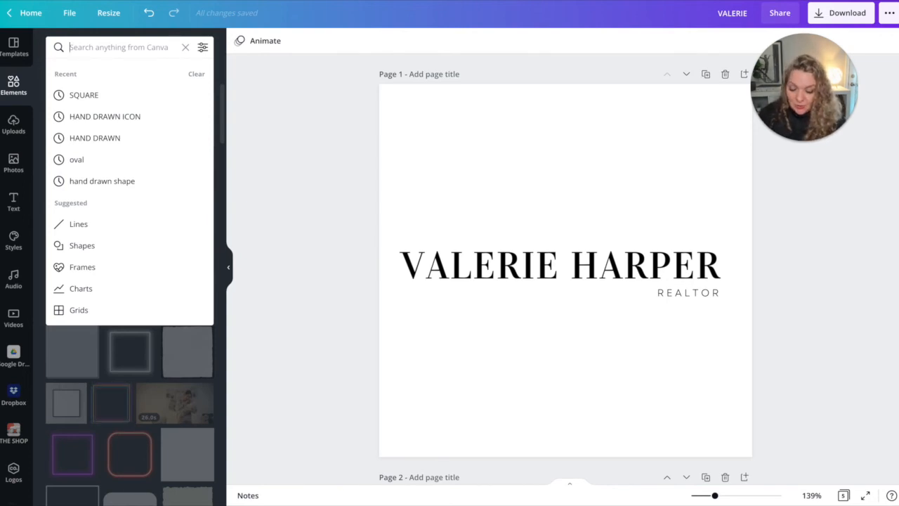
{"action": "type", "text": "TWIG"}
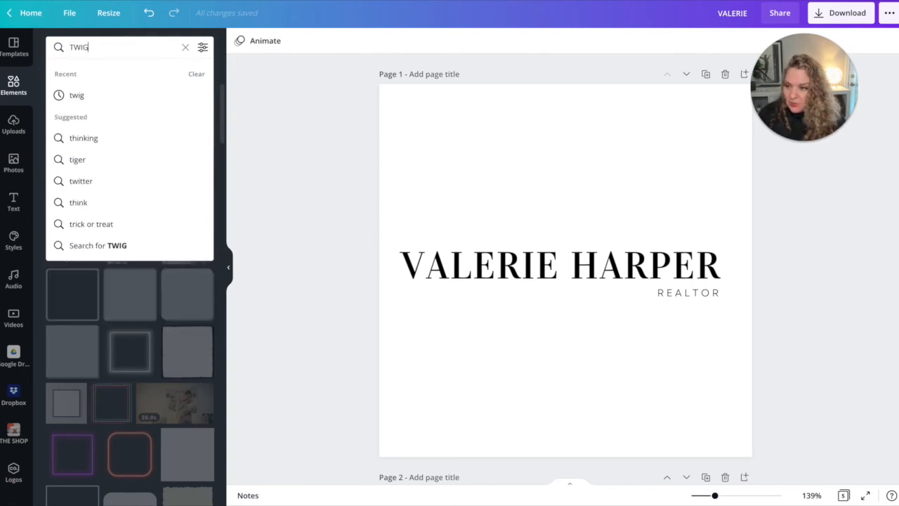
{"action": "key", "text": "Enter"}
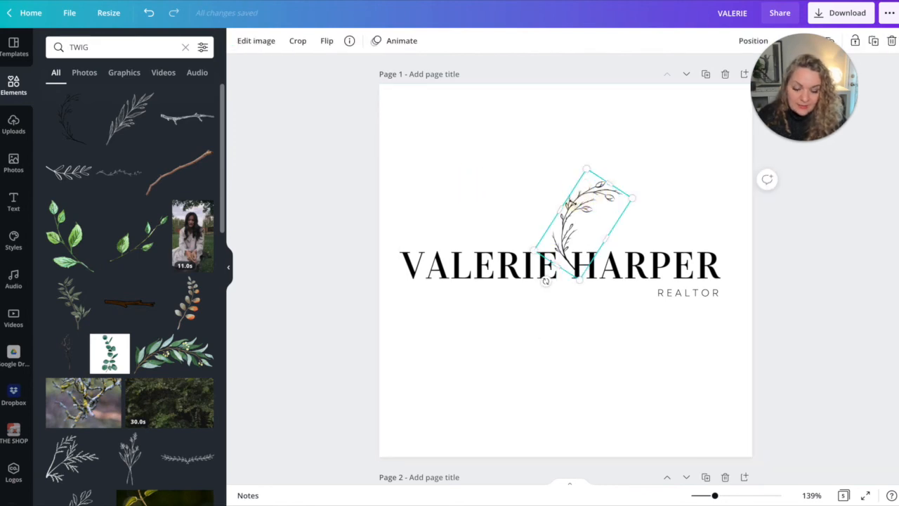
{"action": "scroll", "scroll_direction": "down", "scroll_amount": 3}
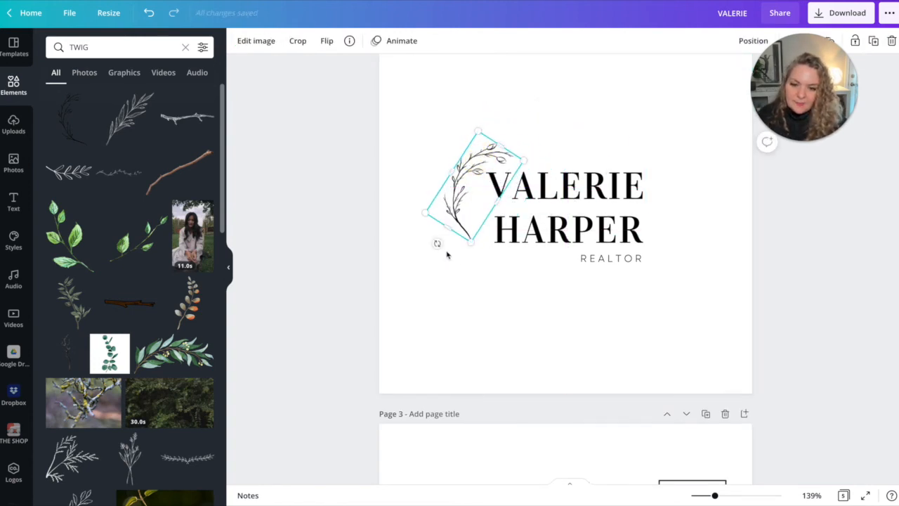
{"action": "left_click_drag", "start_coordinate": [436, 243], "coordinate": [455, 252]}
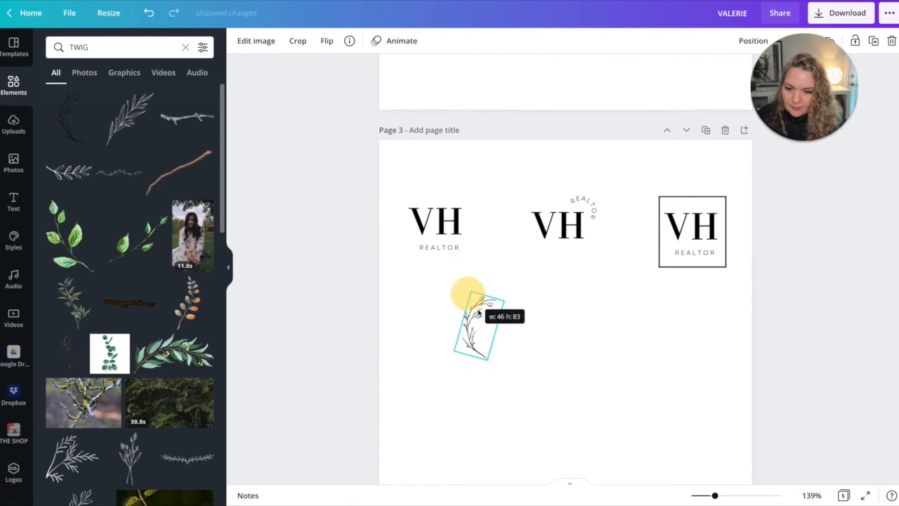
- Shrink a twig copy to submark size onto the first VH REALTOR submark
{"action": "left_click_drag", "start_coordinate": [475, 320], "coordinate": [414, 203]}
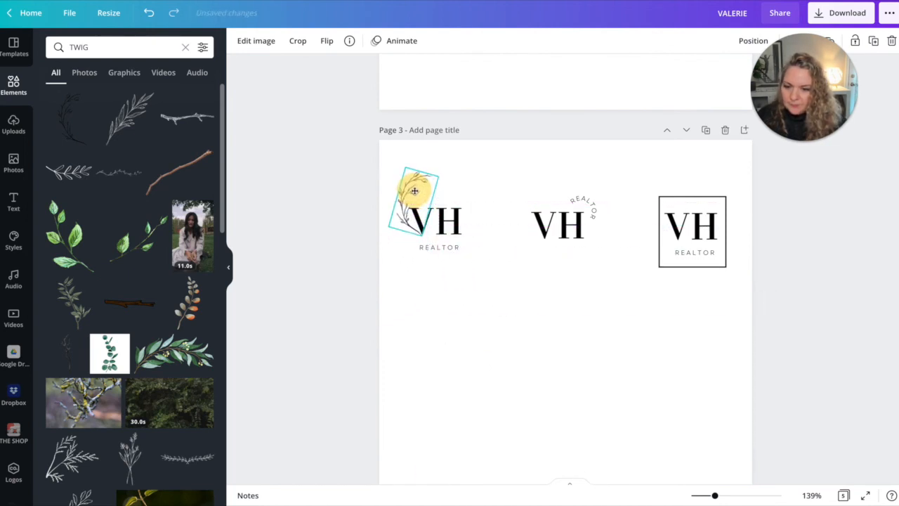
{"action": "left_click", "coordinate": [438, 224]}
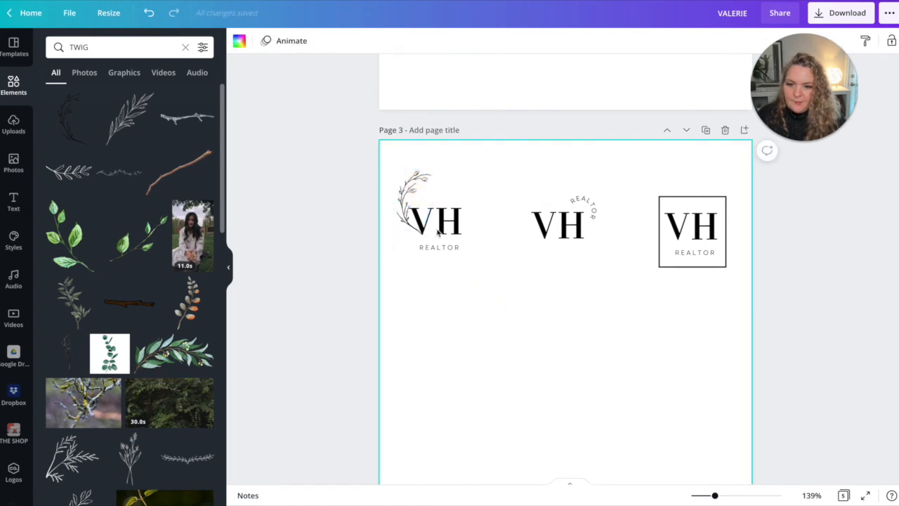
{"action": "mouse_move", "coordinate": [484, 354]}
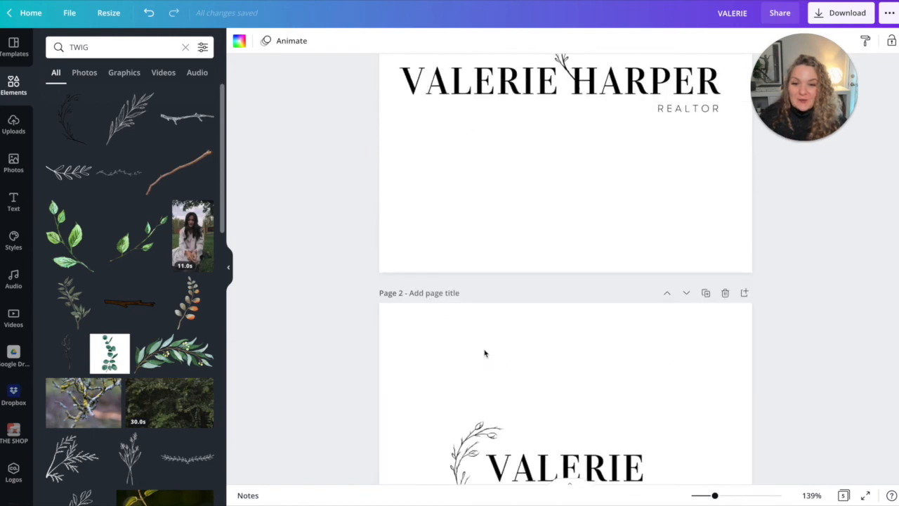
- Delete the twig from the primary VALERIE HARPER logo on page 1 and review the pages
{"action": "left_click", "coordinate": [561, 70]}
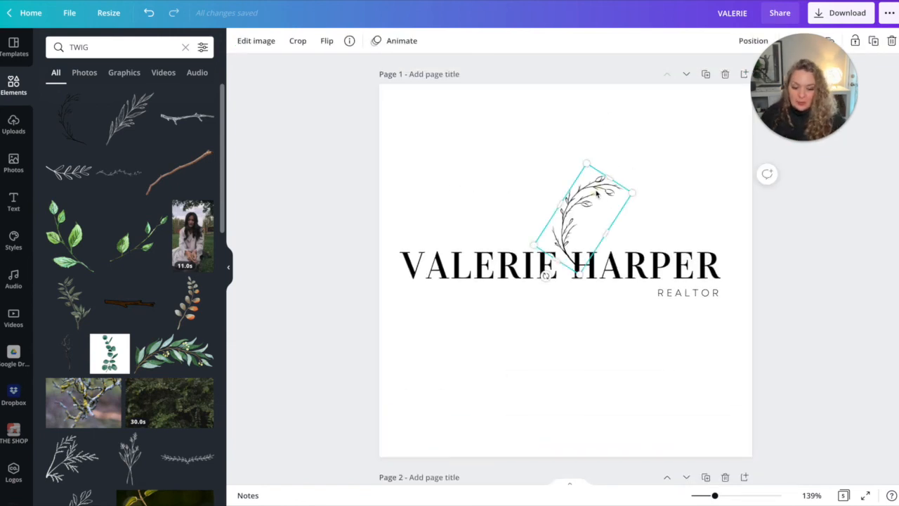
{"action": "key", "text": "Delete"}
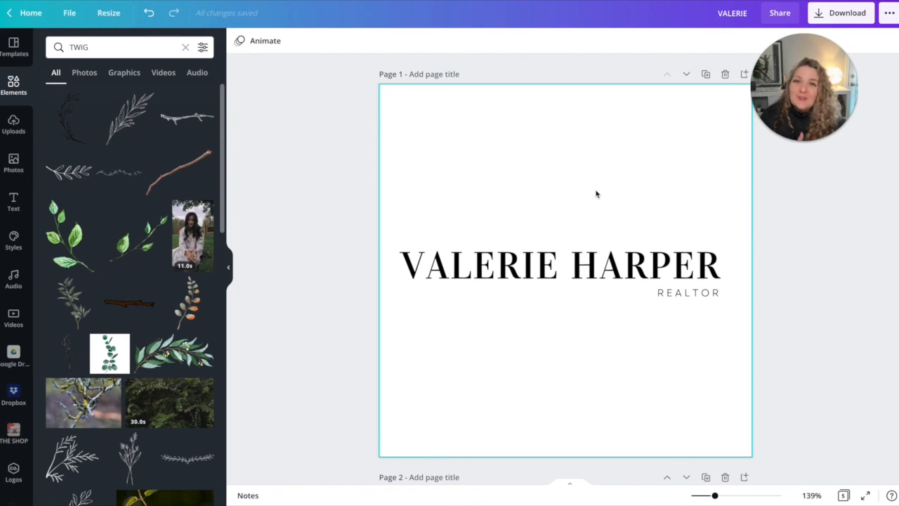
{"action": "scroll", "scroll_direction": "down", "scroll_amount": 3}
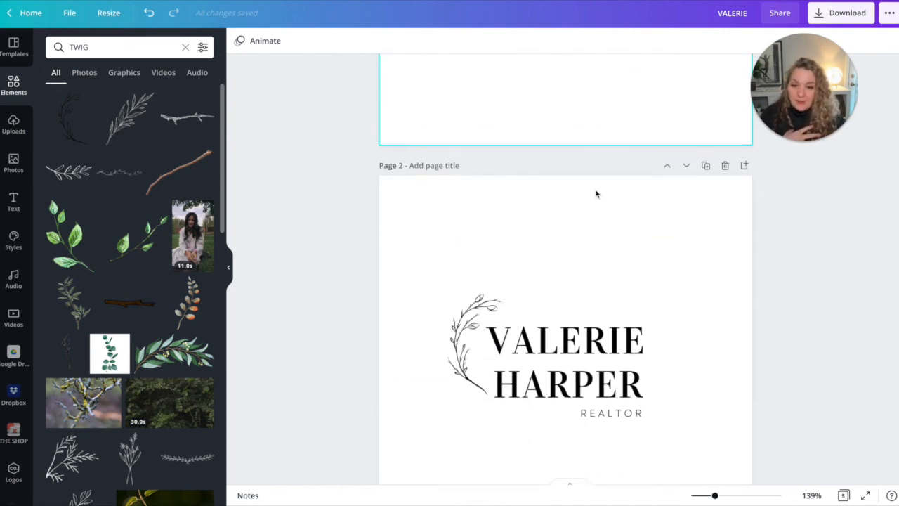
{"action": "scroll", "scroll_direction": "down", "scroll_amount": 3}
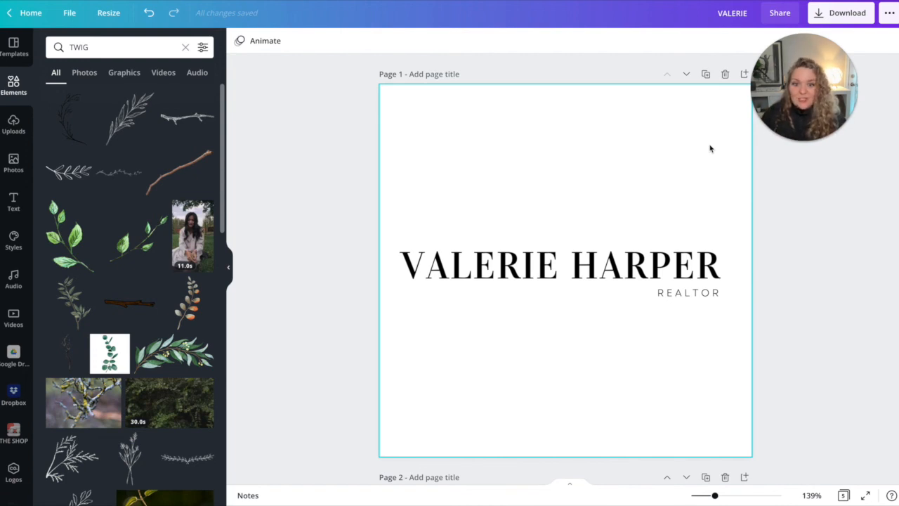
{"action": "left_click", "coordinate": [479, 265]}
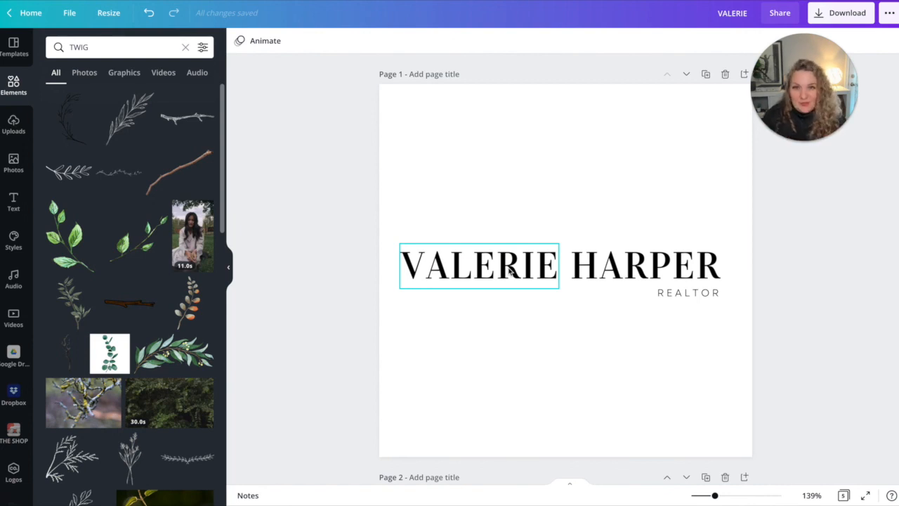
{"action": "mouse_move", "coordinate": [547, 275]}
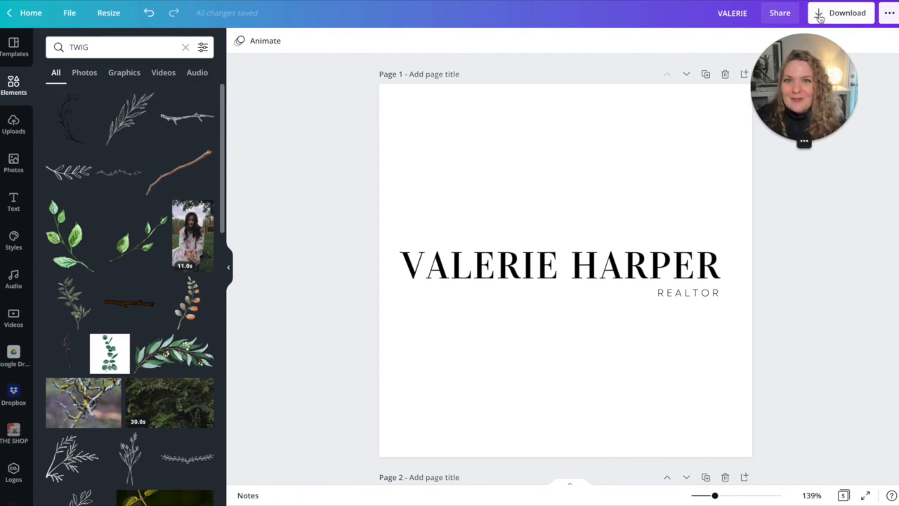
{"action": "mouse_move", "coordinate": [620, 8]}
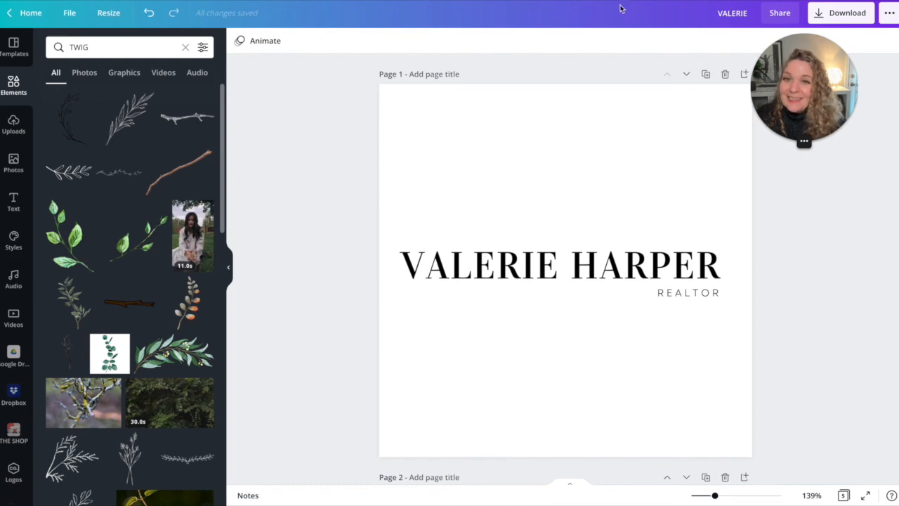